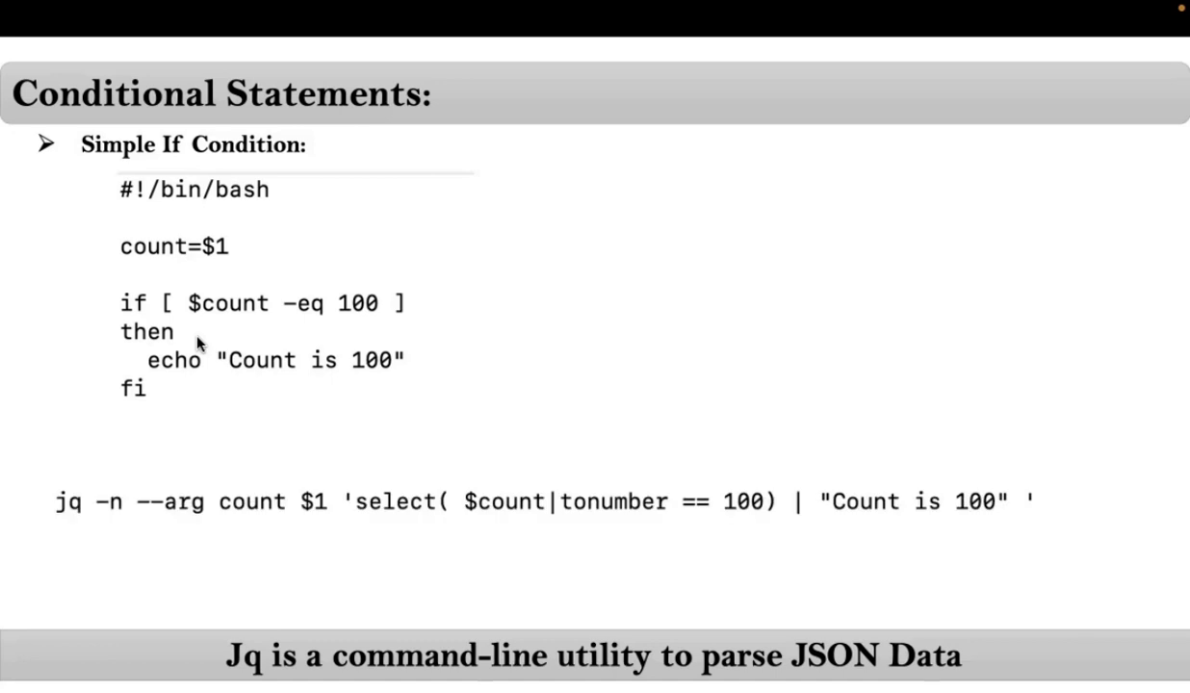
{"action": "mouse_move", "coordinate": [504, 408]}
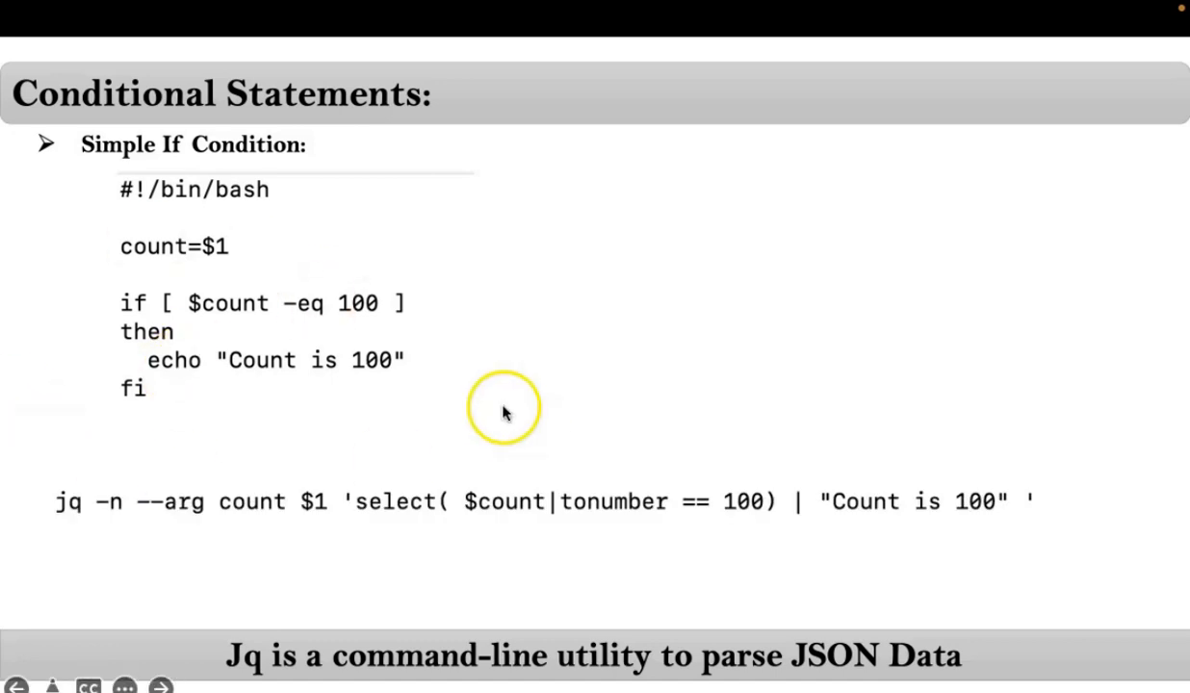
{"action": "mouse_move", "coordinate": [645, 535]}
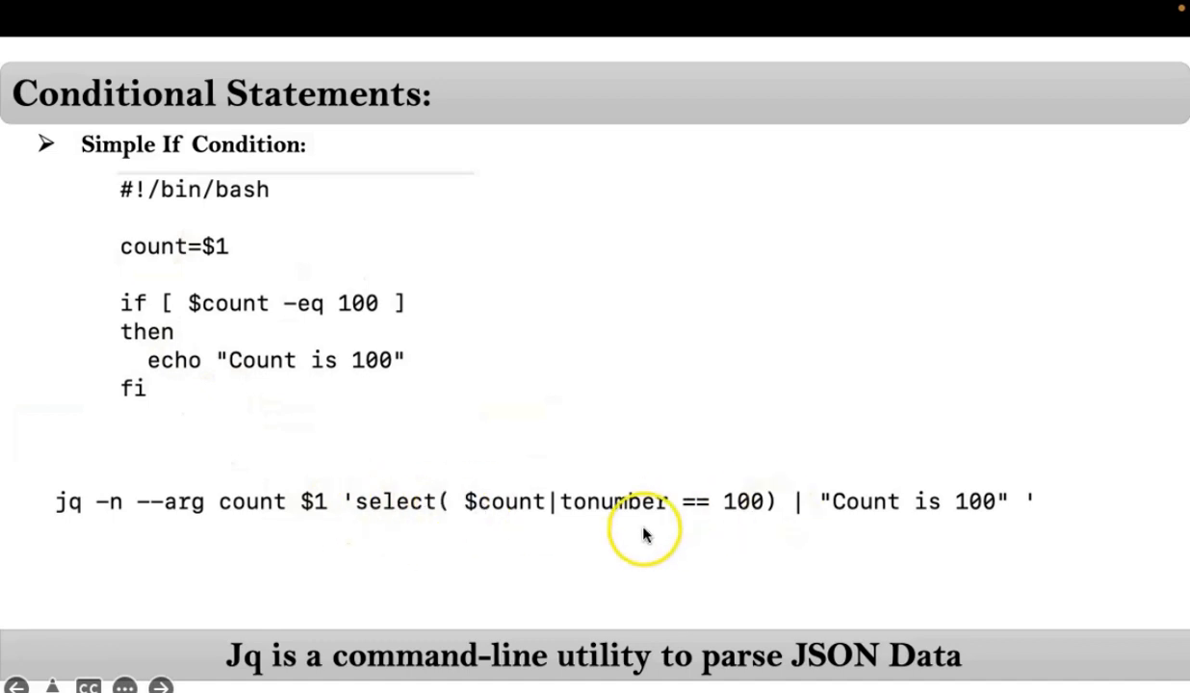
{"action": "mouse_move", "coordinate": [980, 510]}
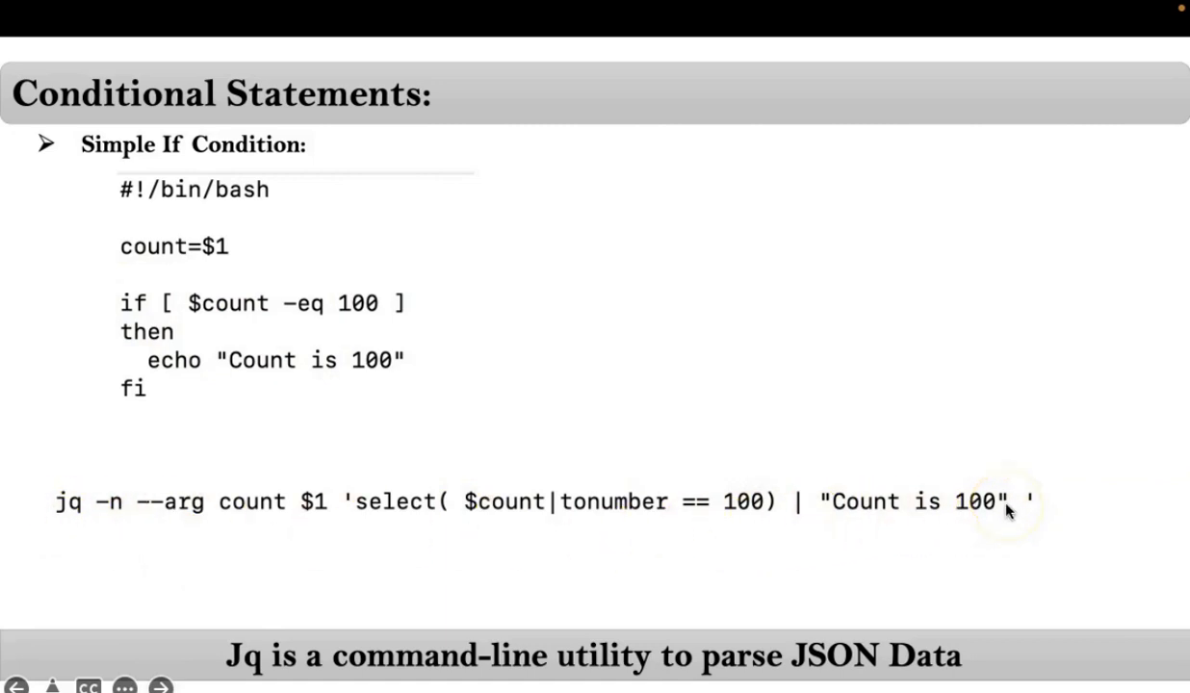
{"action": "mouse_move", "coordinate": [925, 487]}
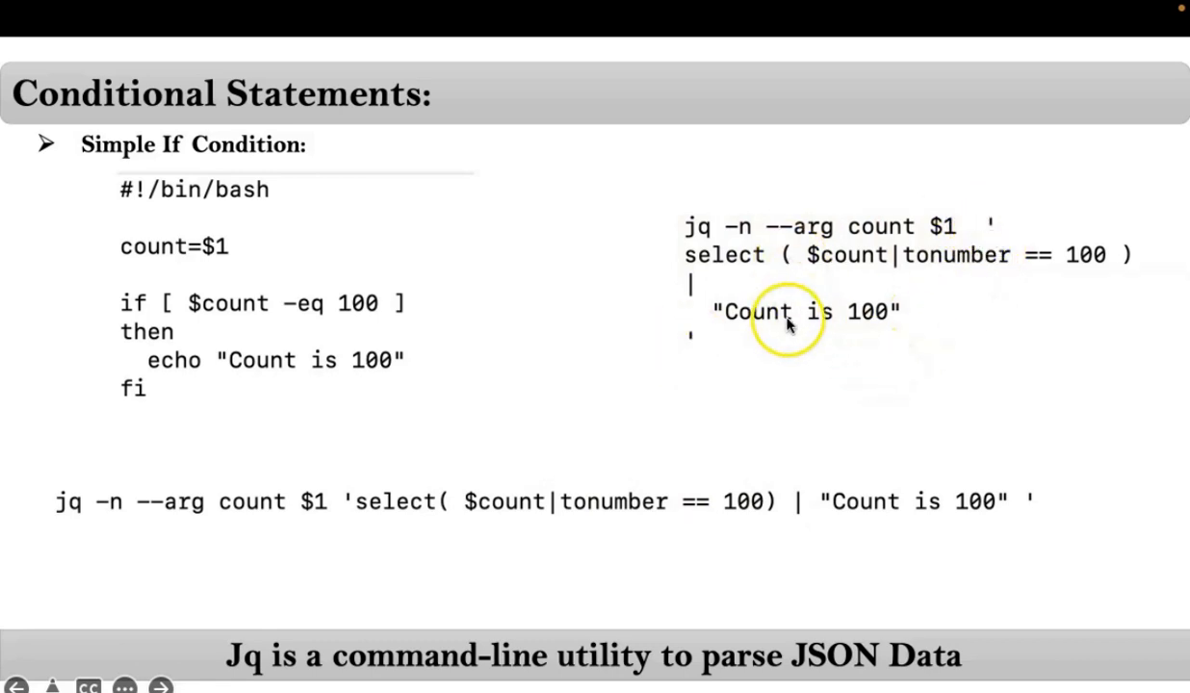
{"action": "mouse_move", "coordinate": [549, 520]}
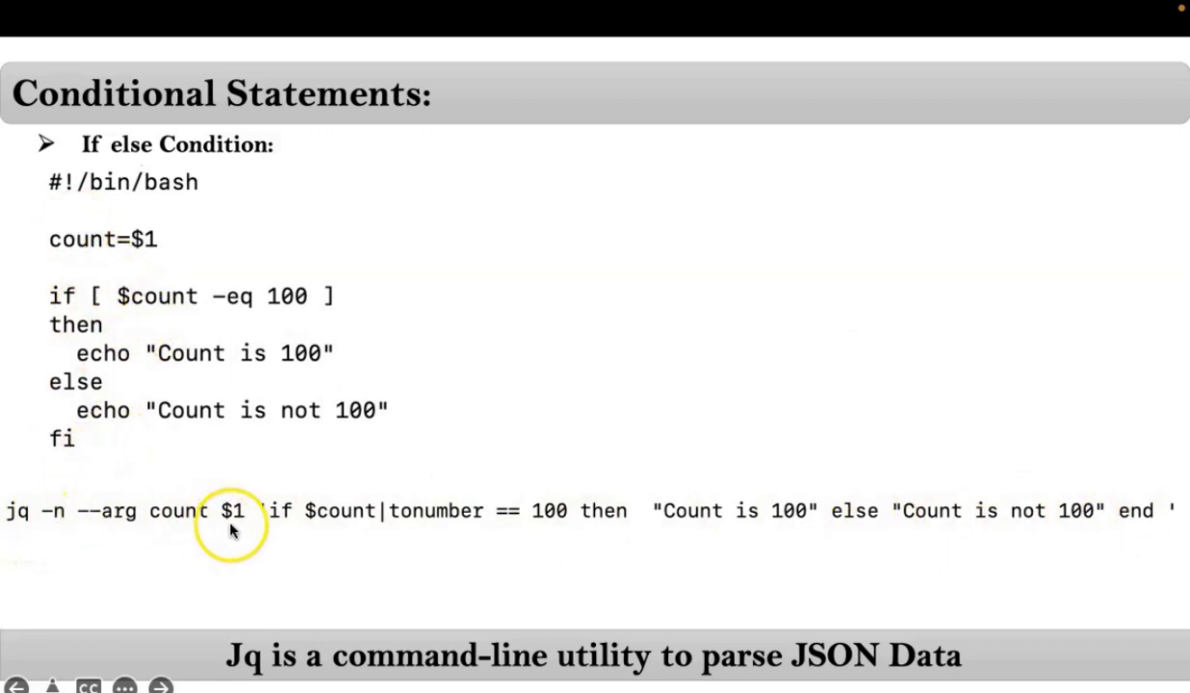
{"action": "mouse_move", "coordinate": [227, 491]}
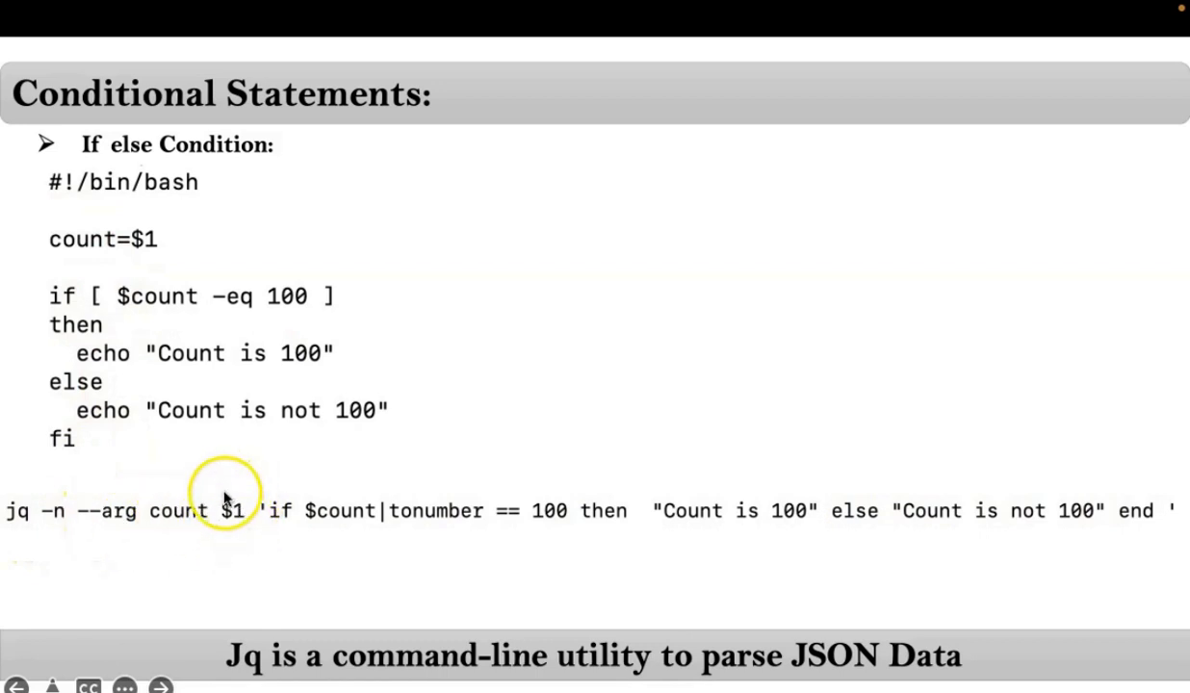
{"action": "mouse_move", "coordinate": [284, 520]}
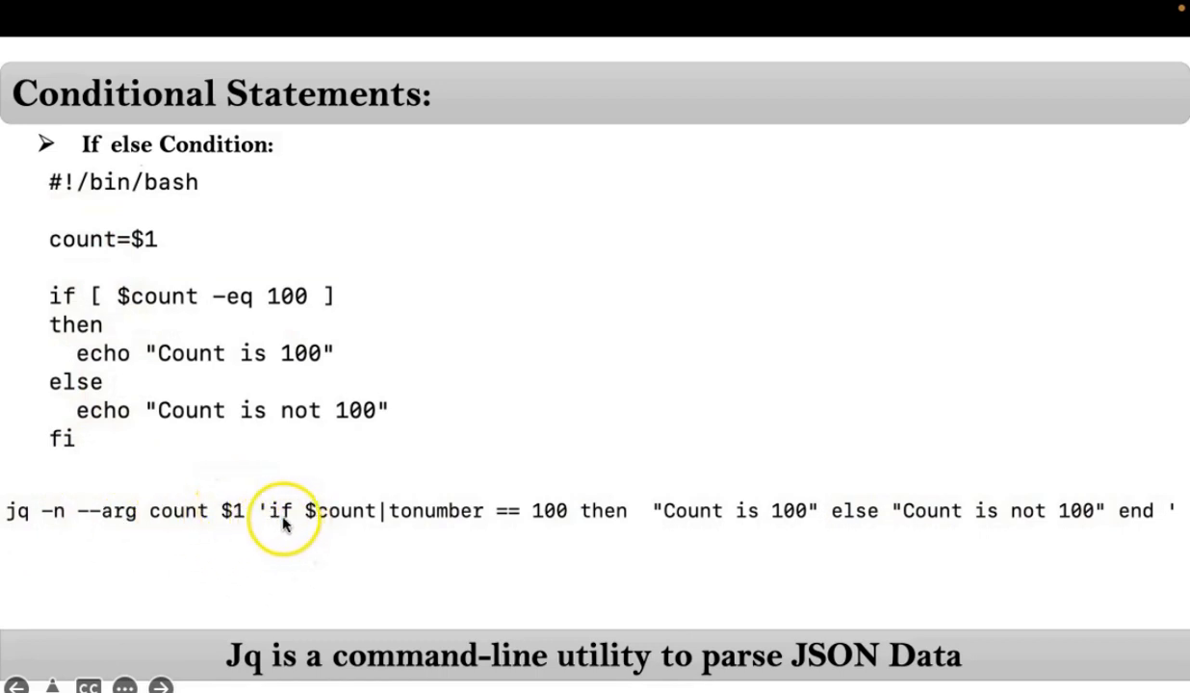
{"action": "mouse_move", "coordinate": [819, 510]}
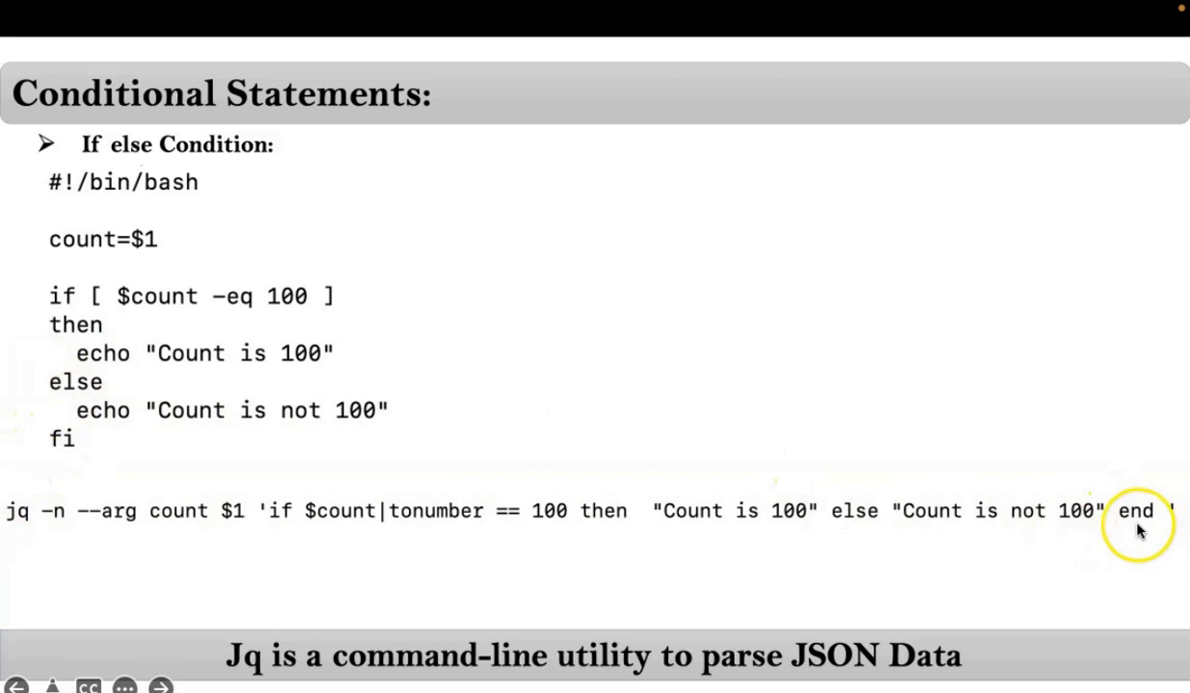
{"action": "mouse_move", "coordinate": [752, 530]}
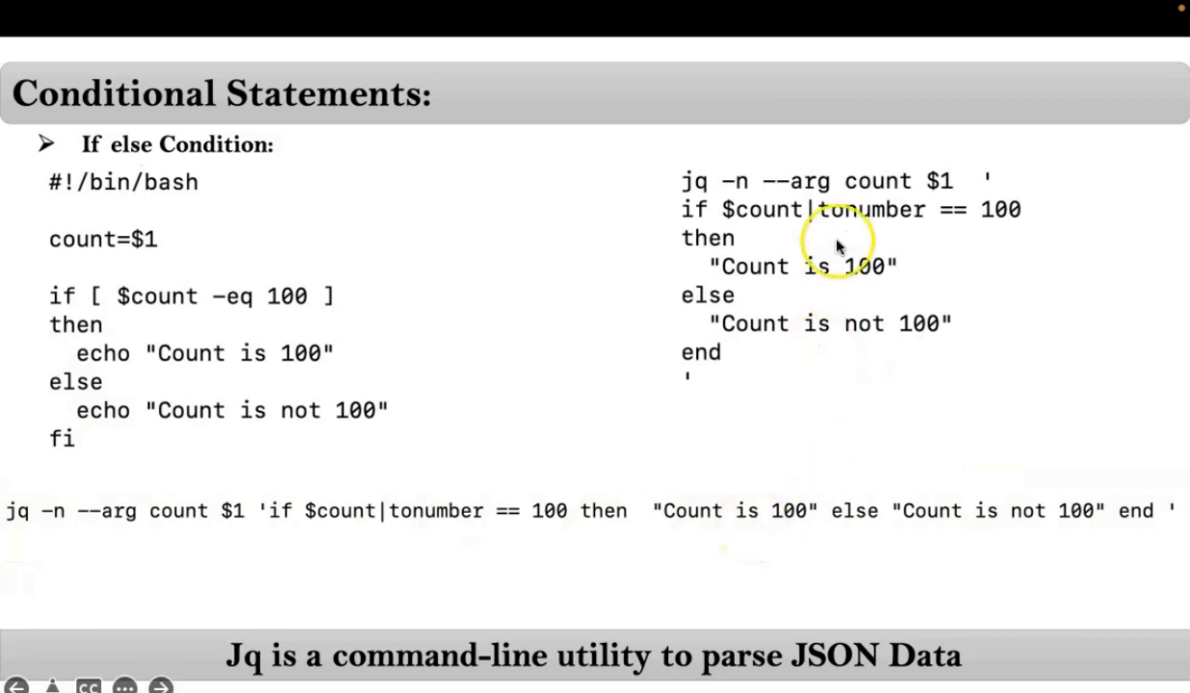
{"action": "mouse_move", "coordinate": [790, 294]}
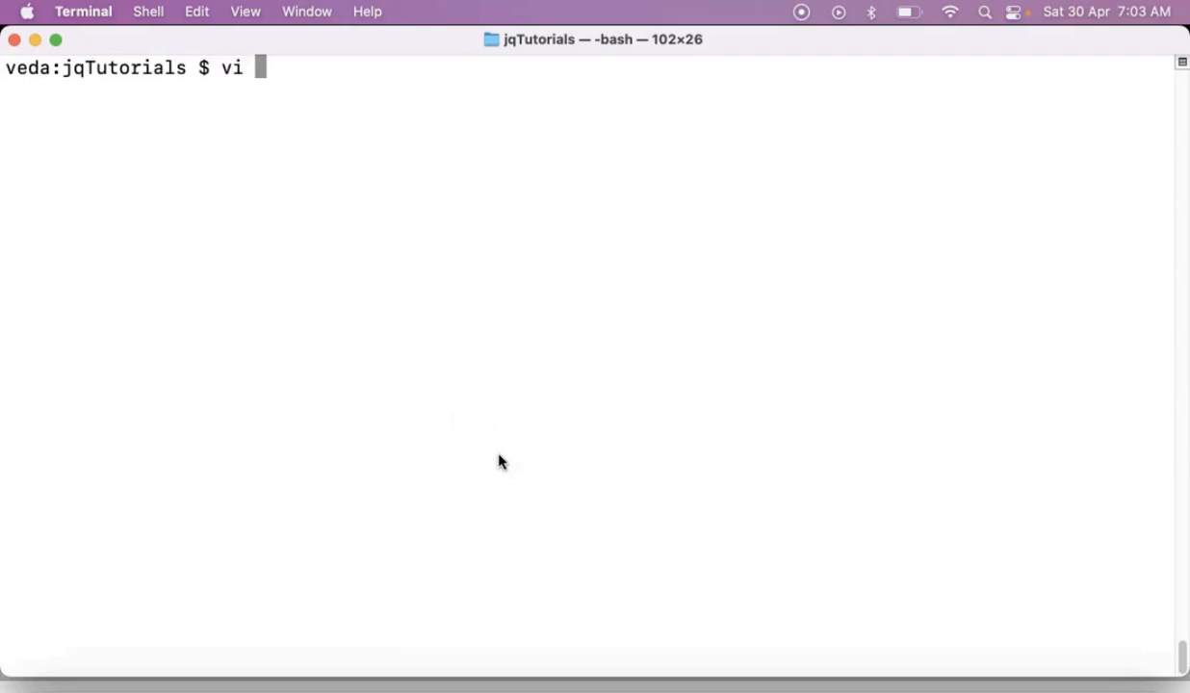
- Start validateinput.sh with a bash shebang and a jq -n call passing --arg input $1
{"action": "type", "text": "validateinp"}
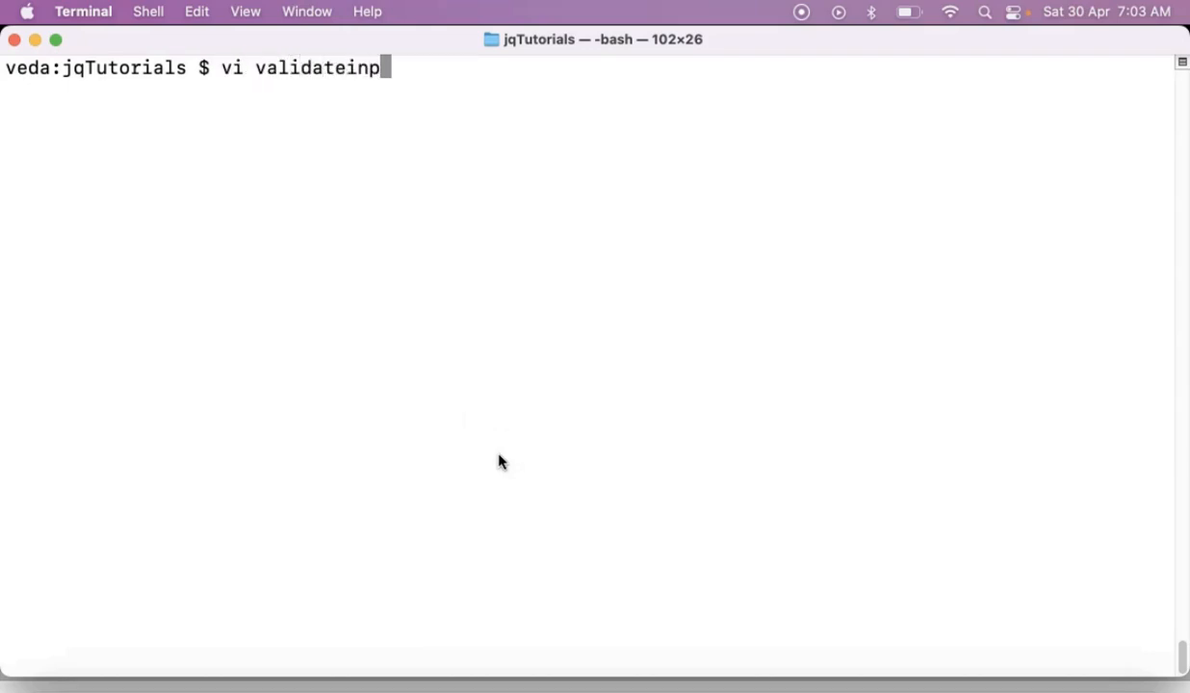
{"action": "type", "text": "ut.sh"}
{"action": "type", "text": "#"}
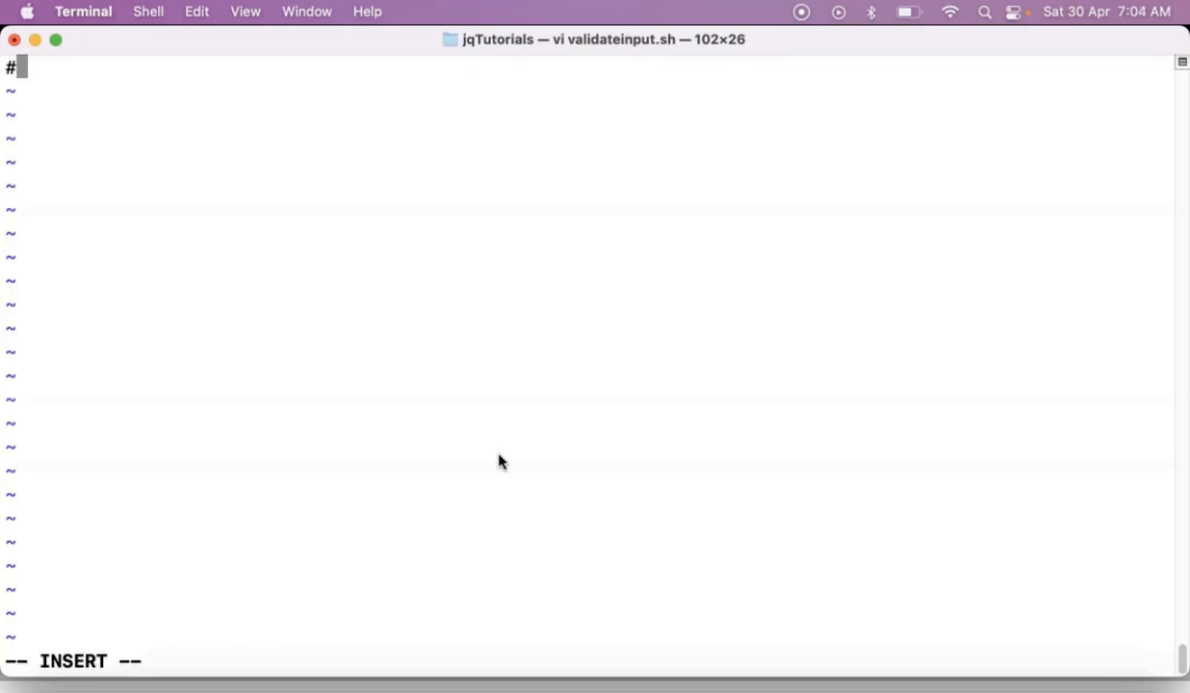
{"action": "type", "text": "!/bin/bash"}
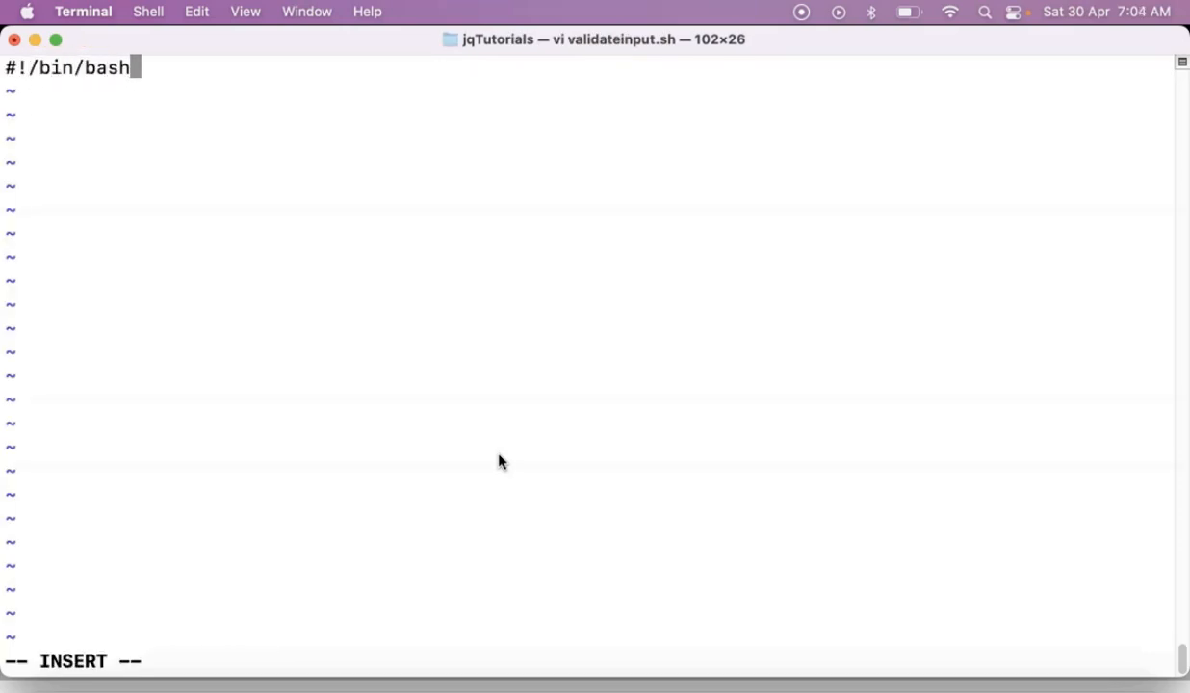
{"action": "type", "text": "jq -n"}
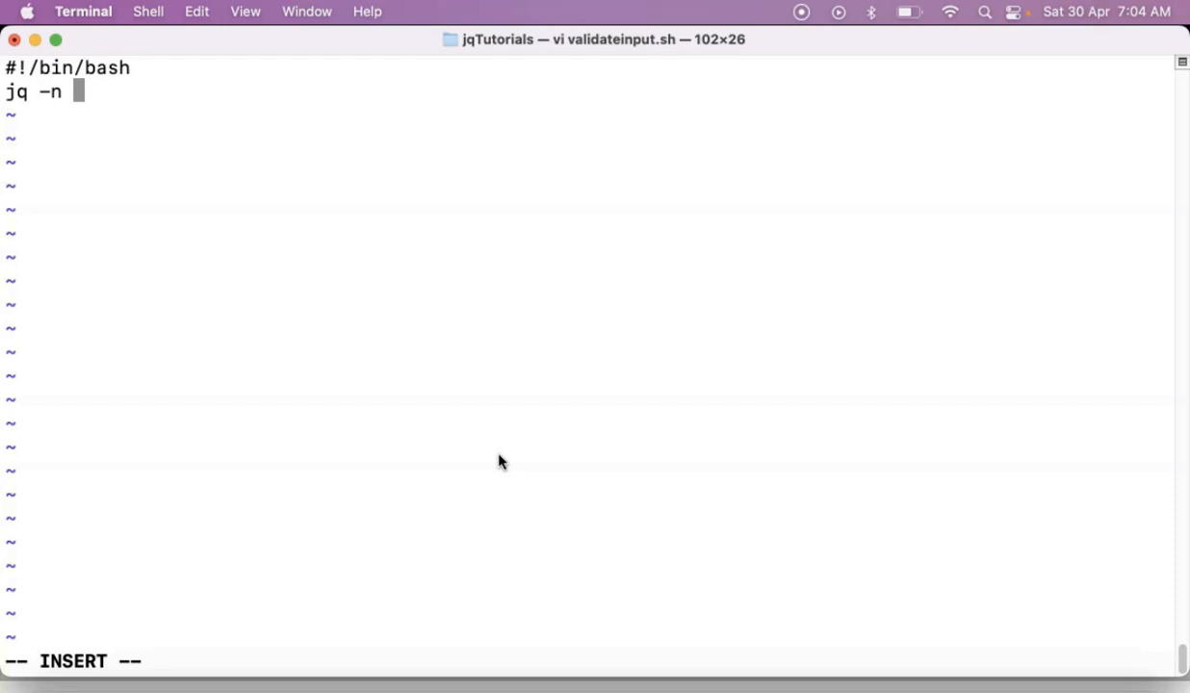
{"action": "type", "text": "--arg input"}
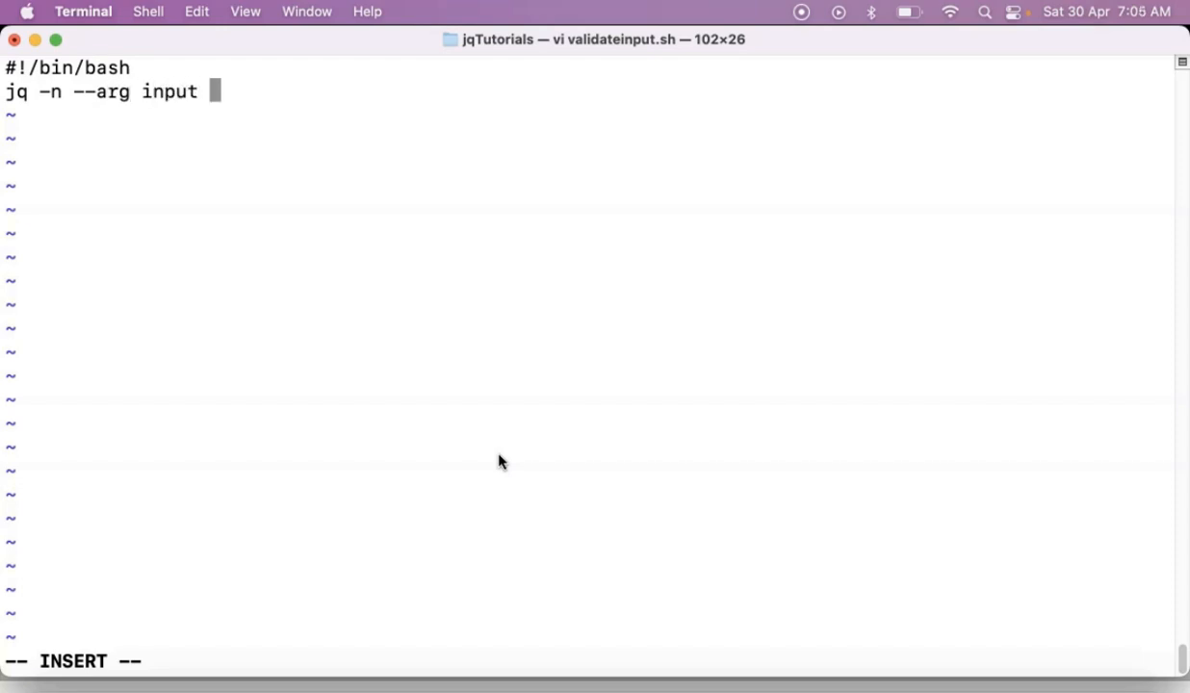
{"action": "type", "text": "$1"}
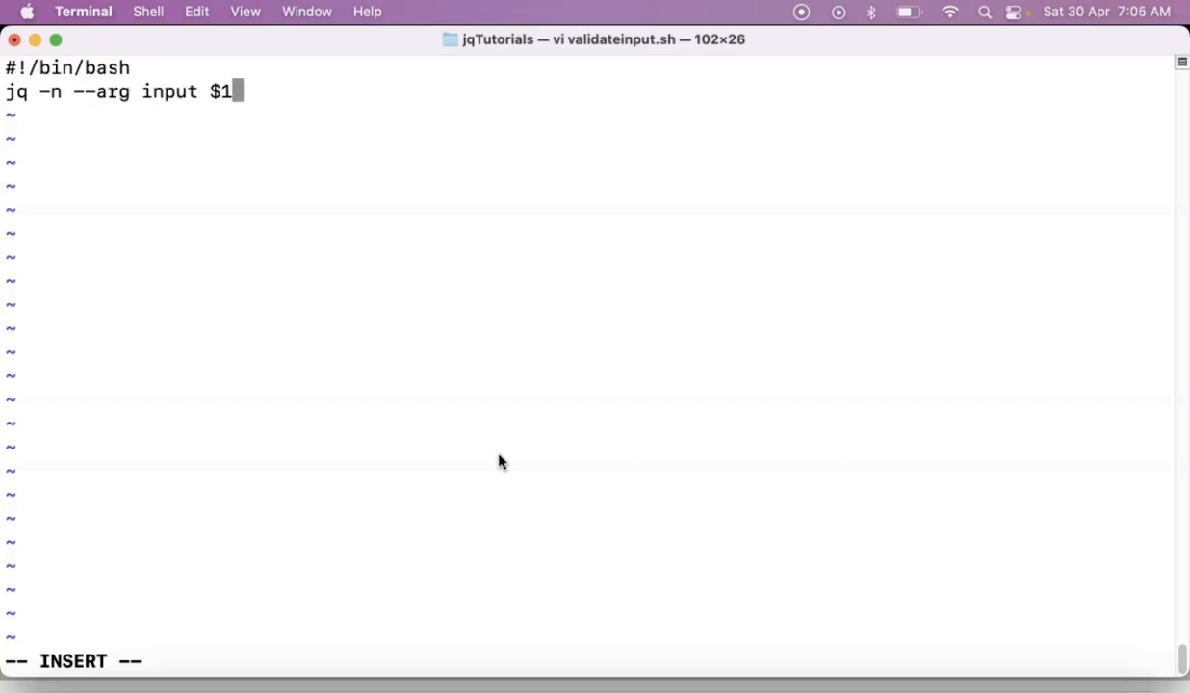
{"action": "type", "text": "''"}
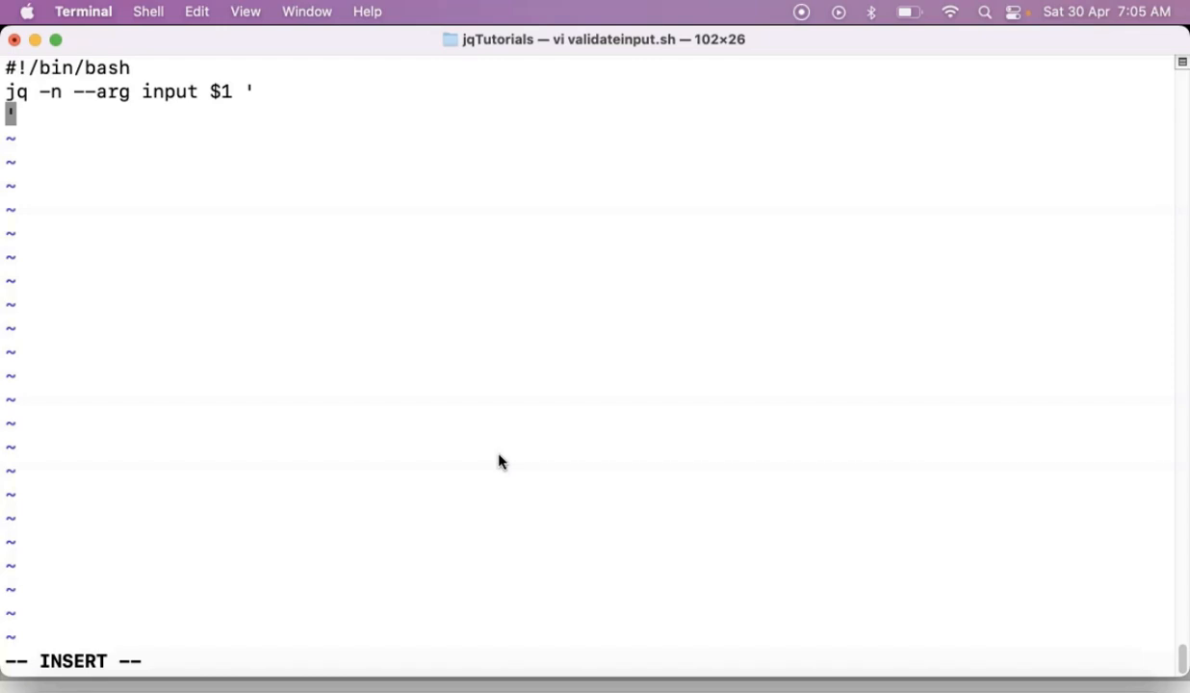
- Add the jq branch: if $input|tonumber == 1, output "Your input is one"
{"action": "type", "text": "if"}
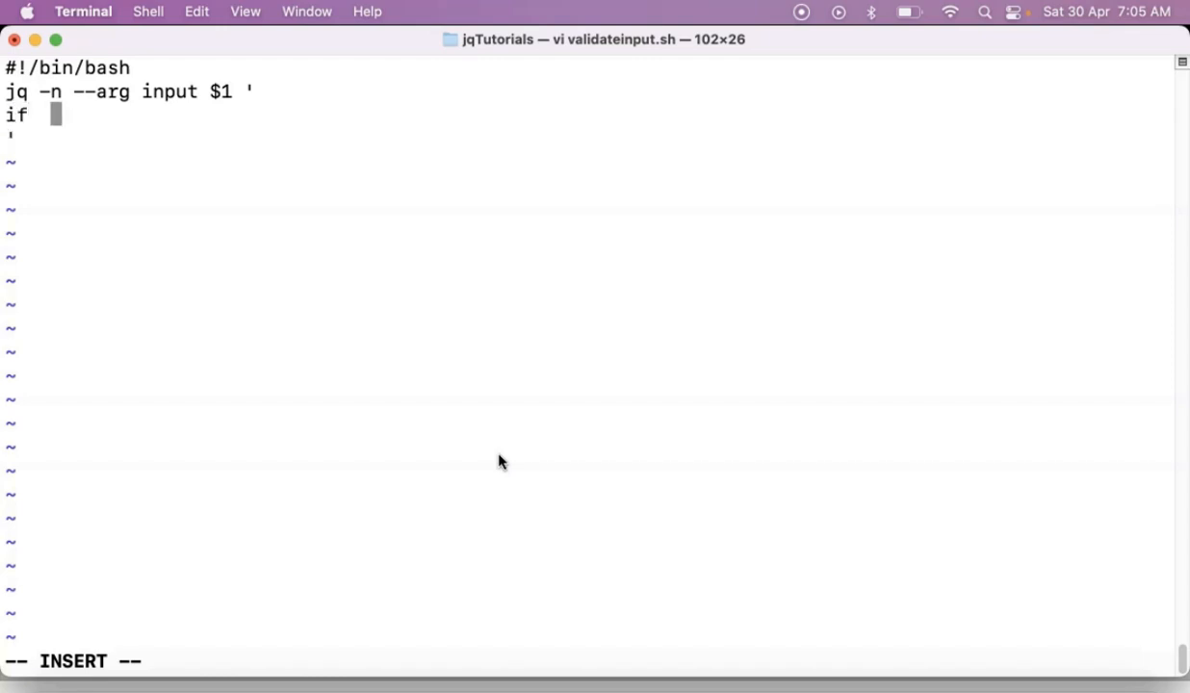
{"action": "type", "text": "$input"}
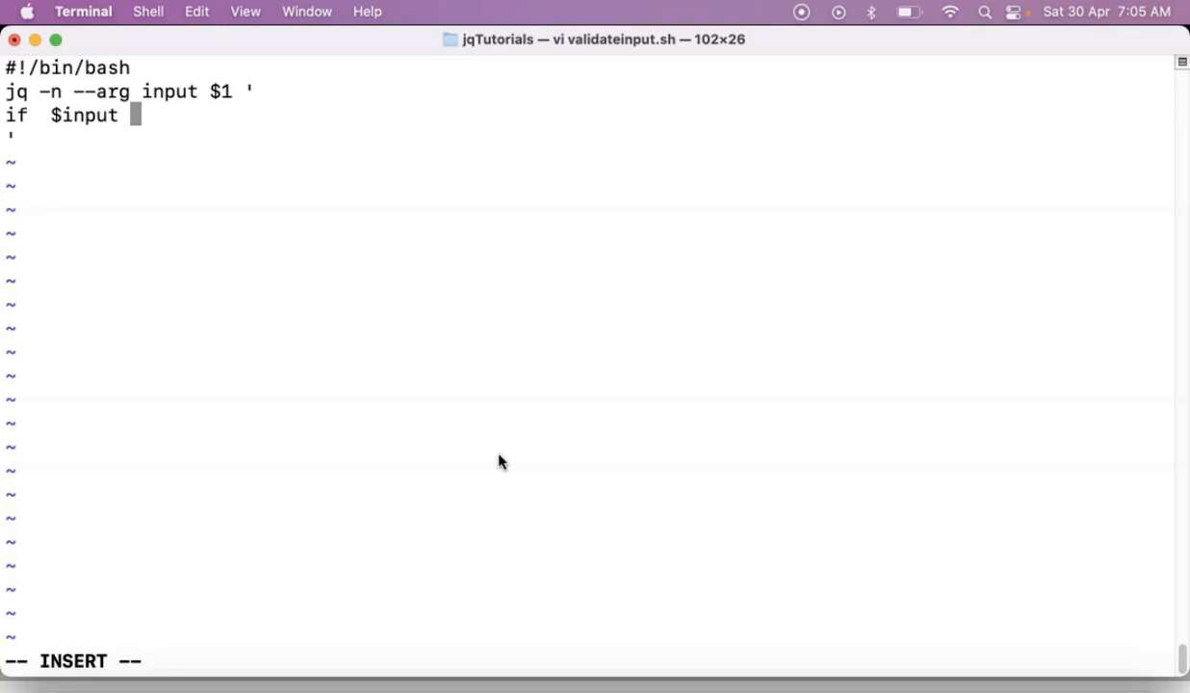
{"action": "mouse_move", "coordinate": [246, 91]}
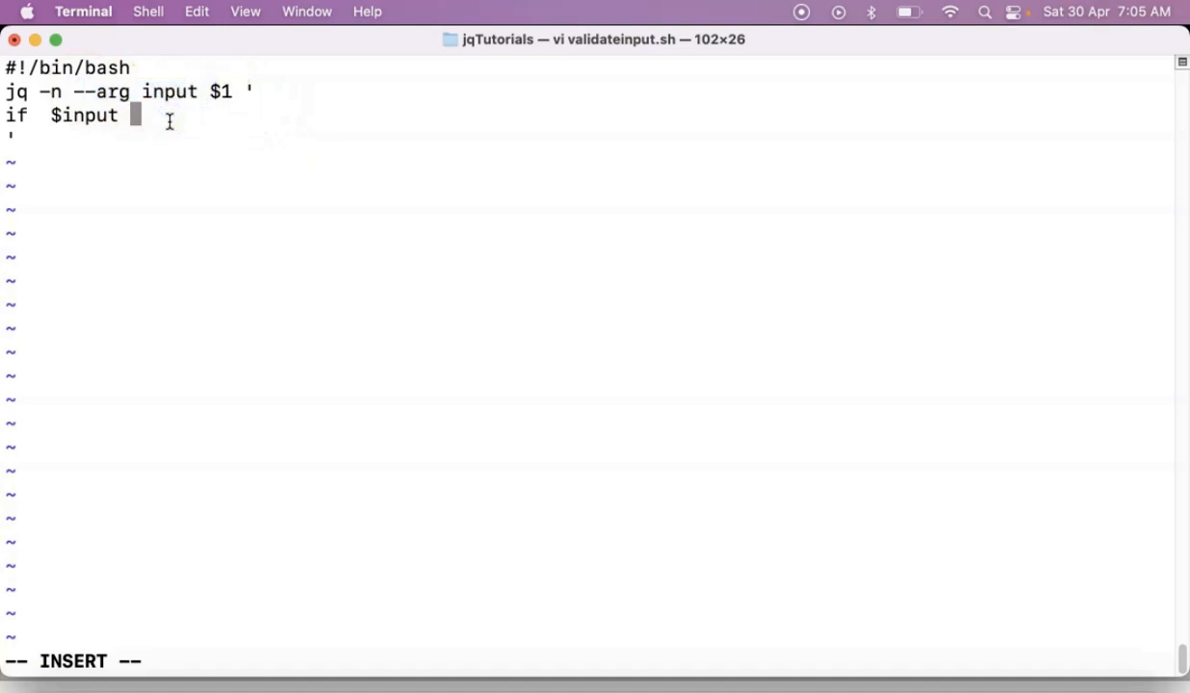
{"action": "type", "text": "|tonum"}
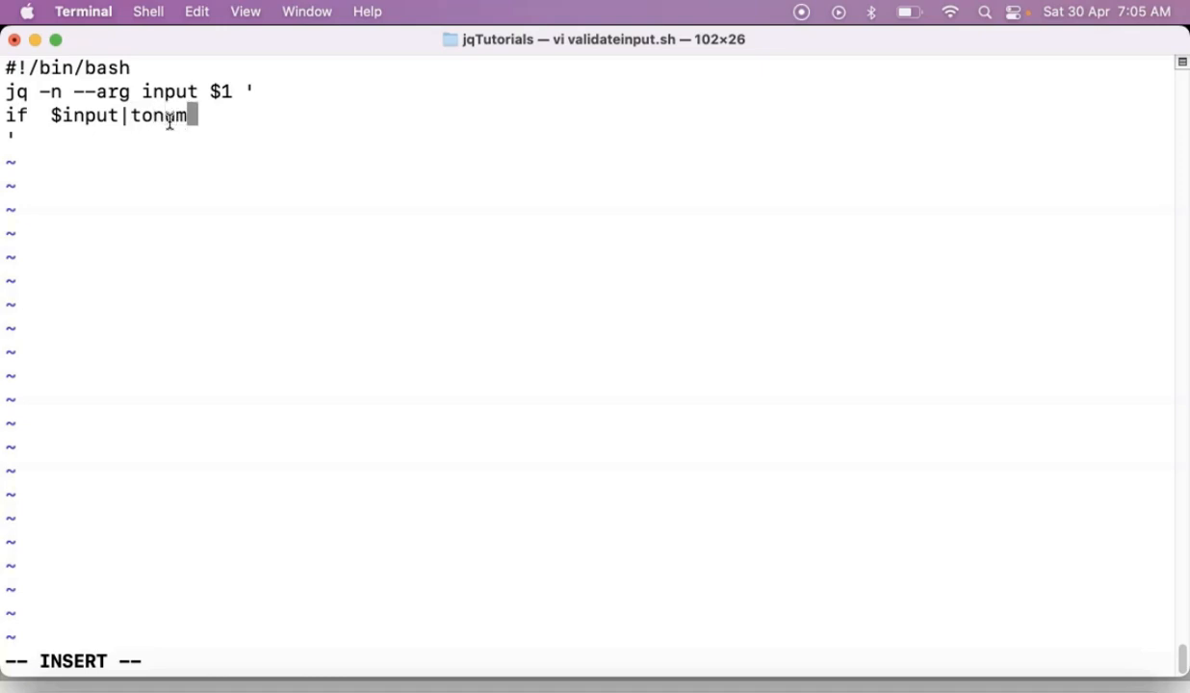
{"action": "type", "text": "ber =="}
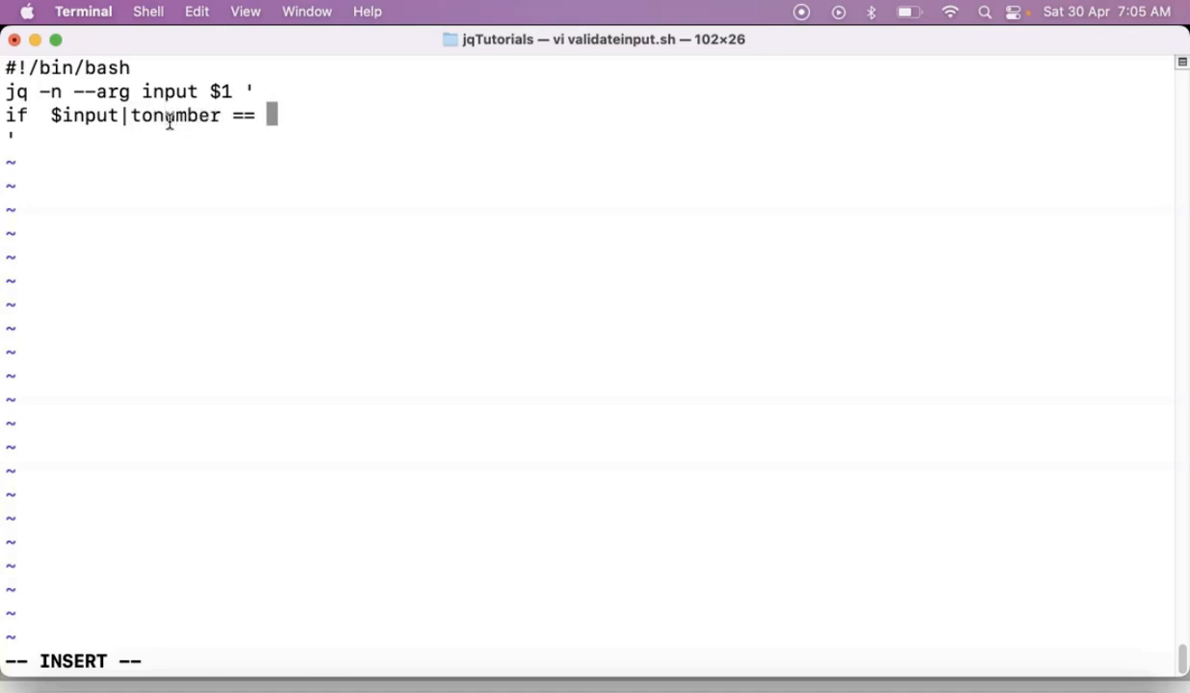
{"action": "type", "text": "1"}
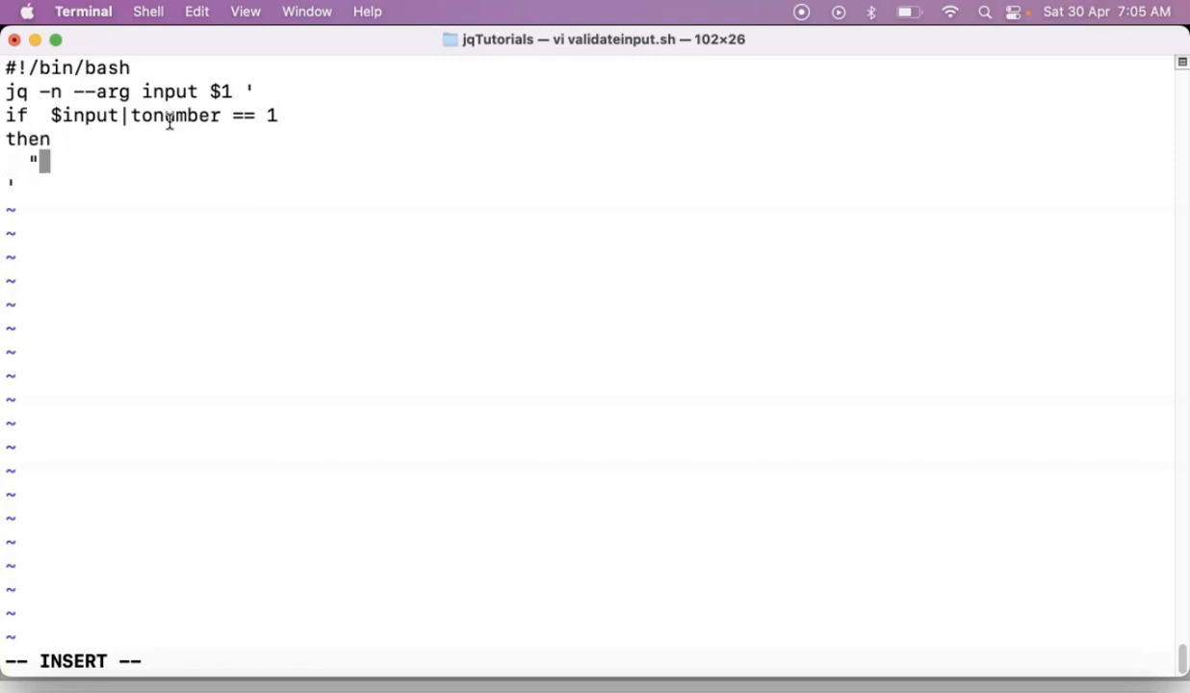
{"action": "type", "text": "Your"}
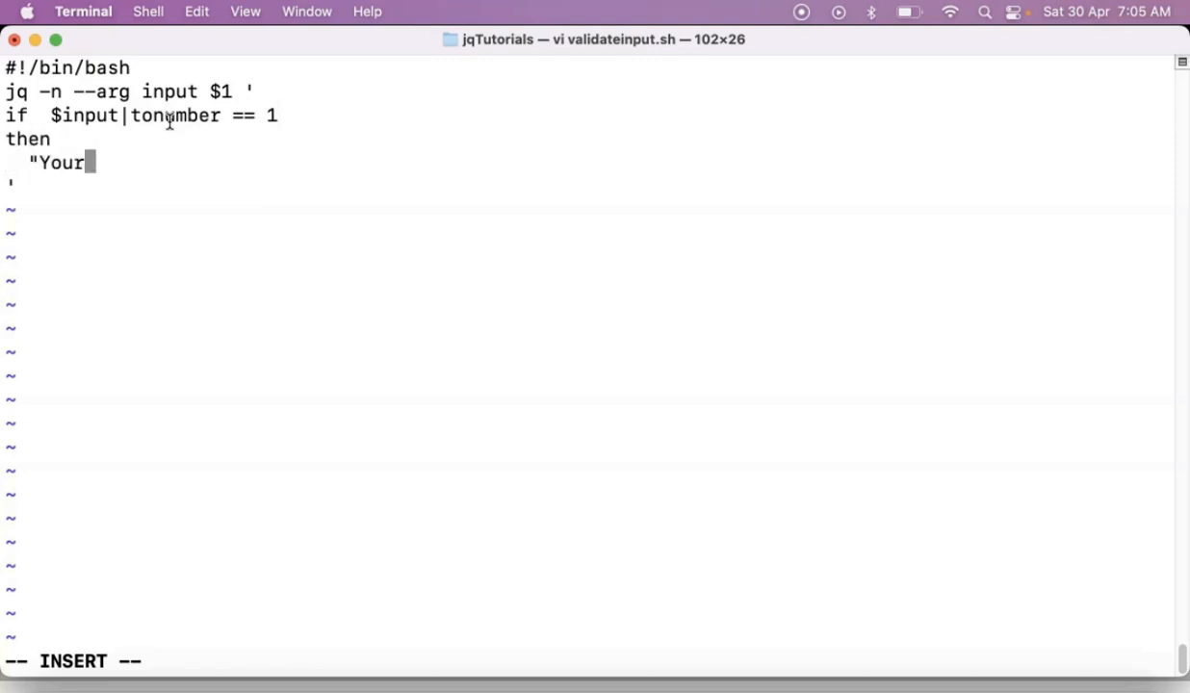
{"action": "type", "text": "input is one\""}
{"action": "type", "text": "elif"}
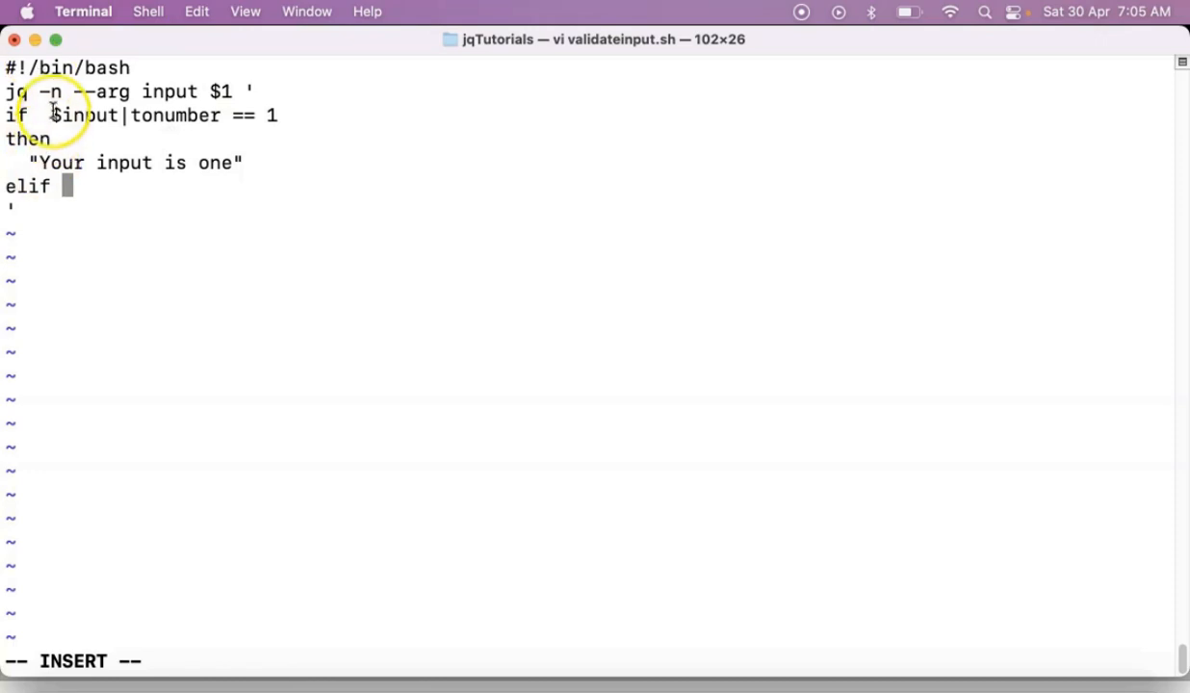
- Add an elif branch: $input|tonumber == 2 returns "Your input is two"
{"action": "left_click_drag", "start_coordinate": [51, 115], "coordinate": [279, 115]}
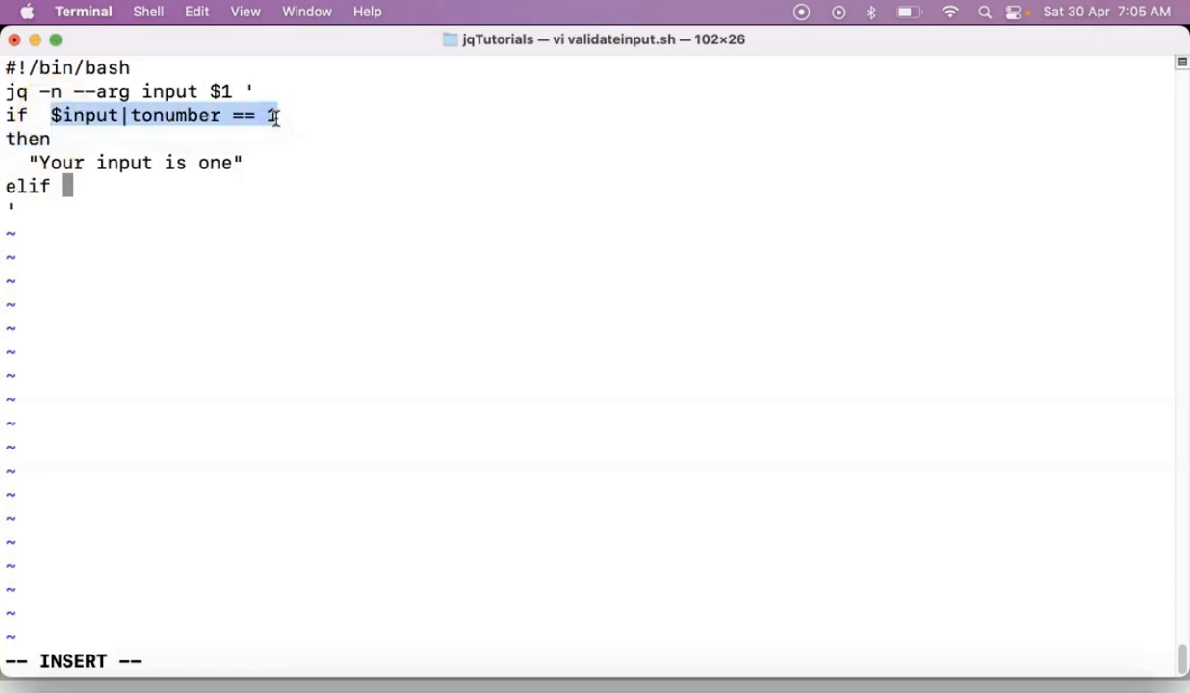
{"action": "type", "text": "$input|tonumber == 2"}
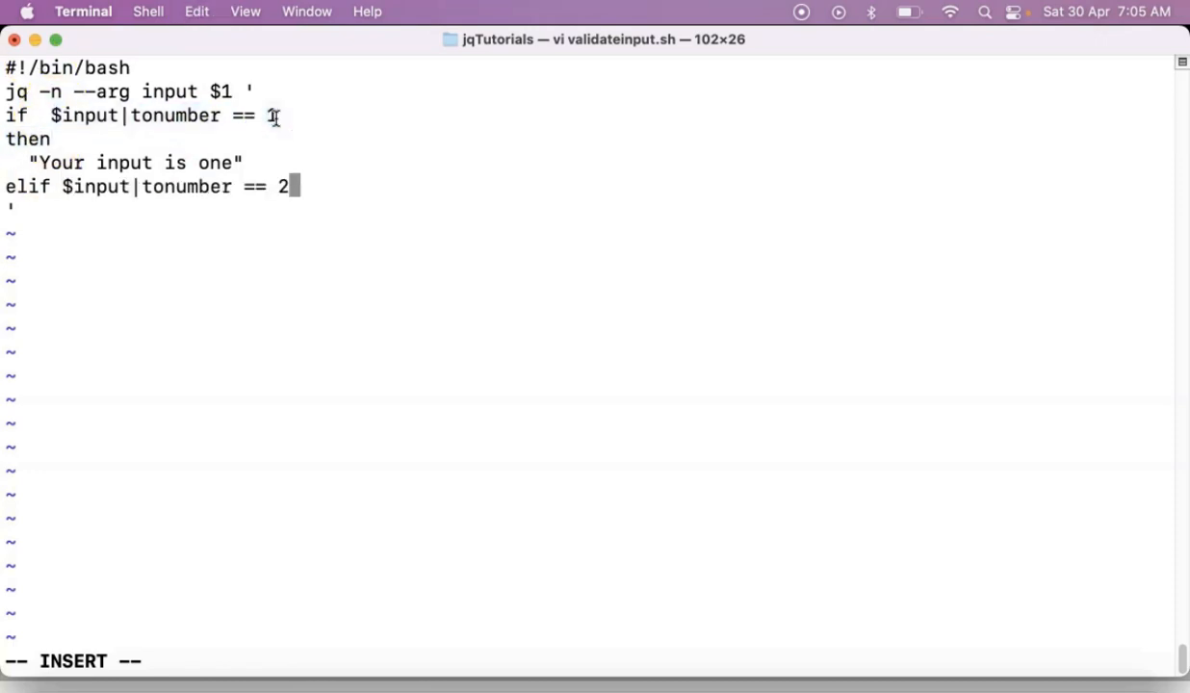
{"action": "type", "text": "then"}
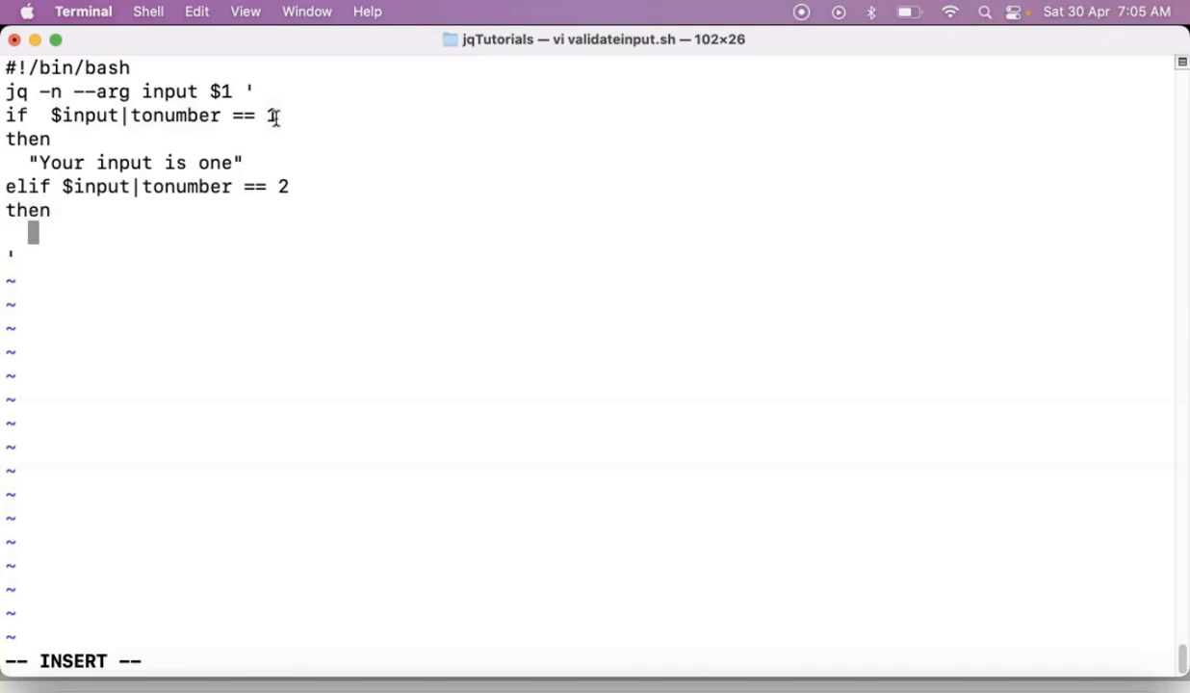
{"action": "type", "text": "\"Your i"}
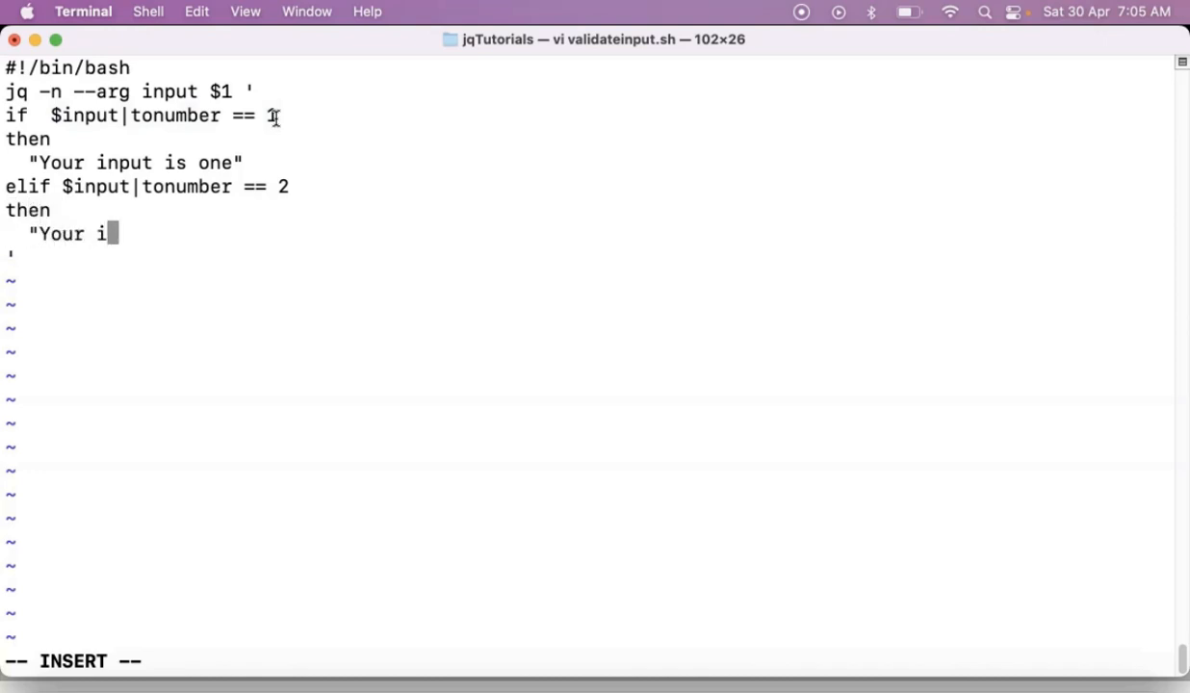
{"action": "type", "text": "nput is two"}
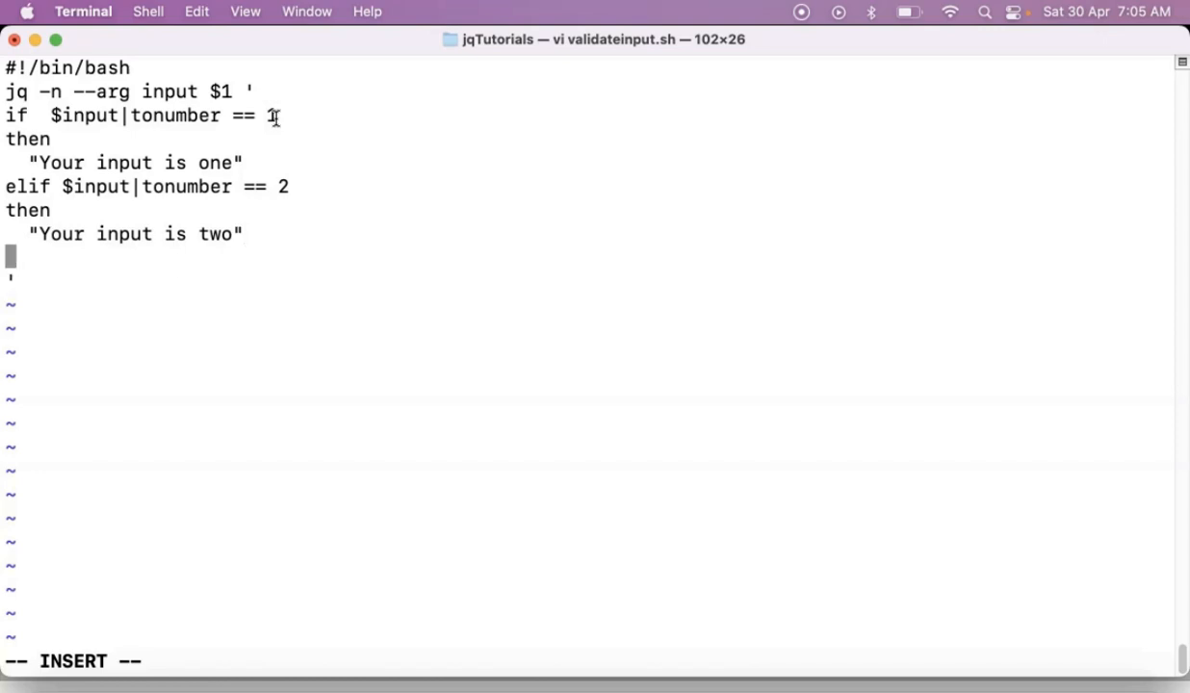
- Add an else returning "You are new for me" and close with end
{"action": "type", "text": "e"}
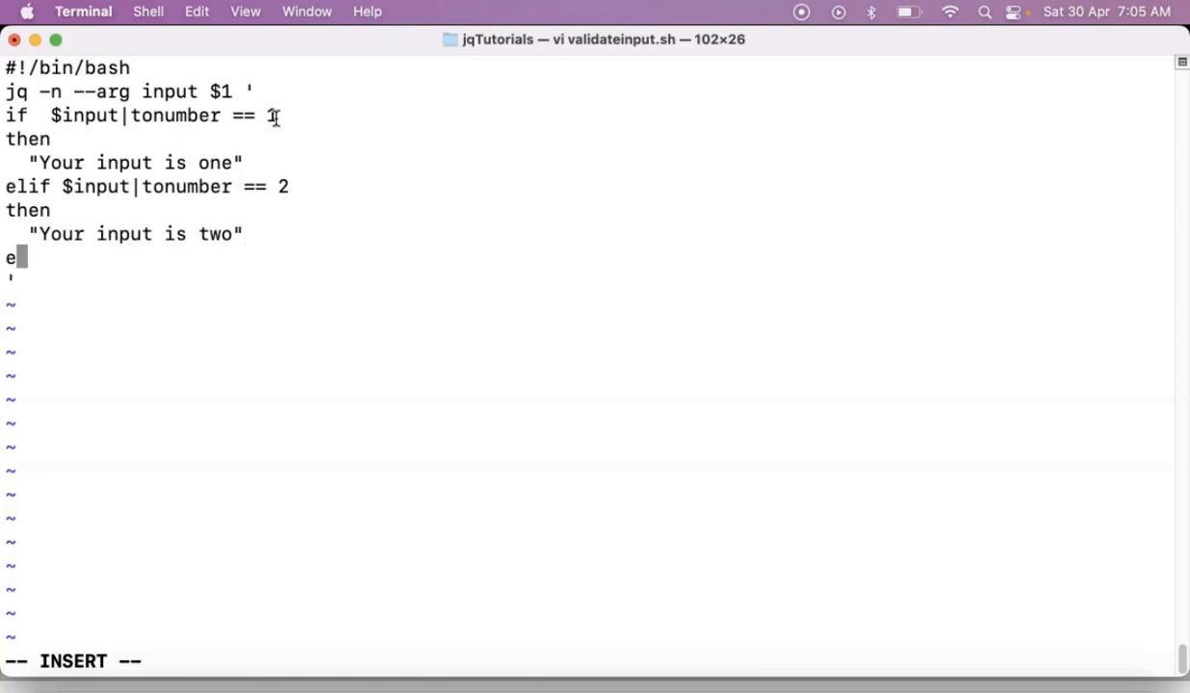
{"action": "type", "text": "lse"}
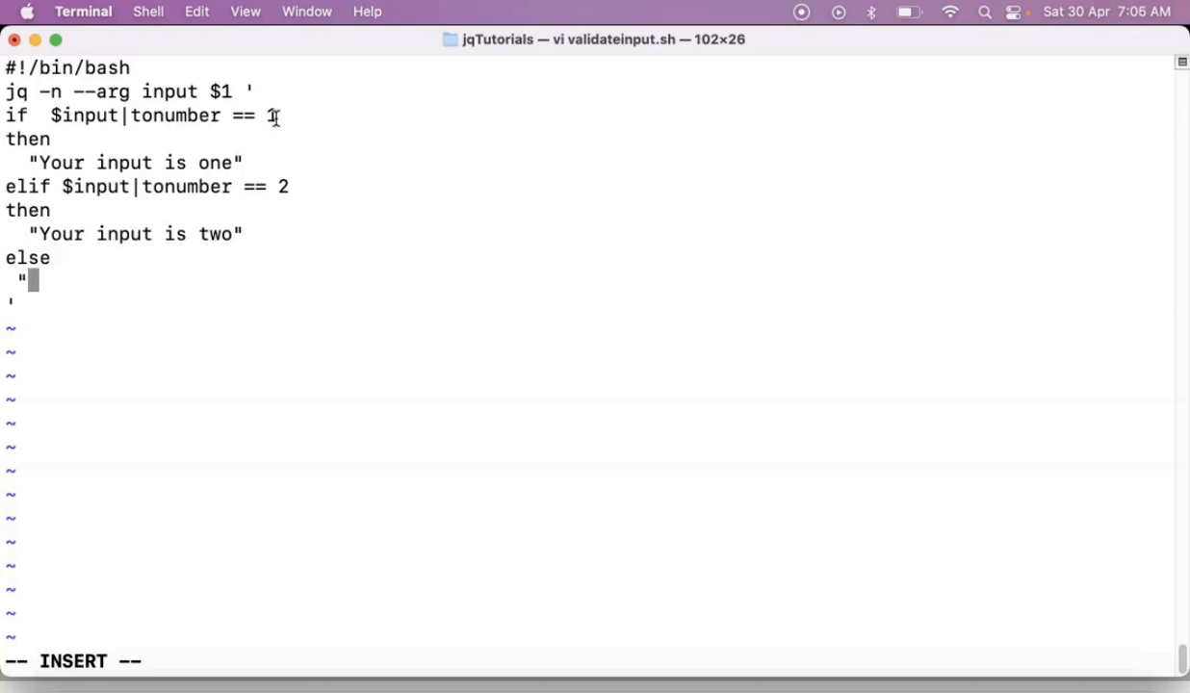
{"action": "type", "text": "y"}
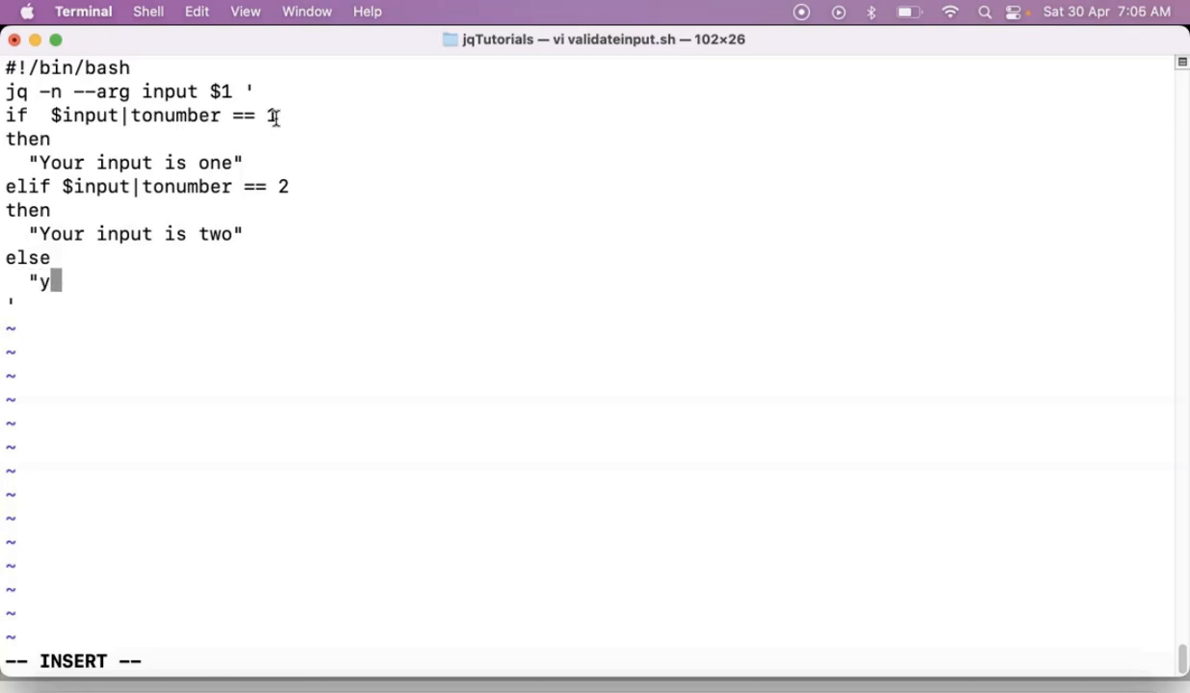
{"action": "type", "text": "ou are new fr"}
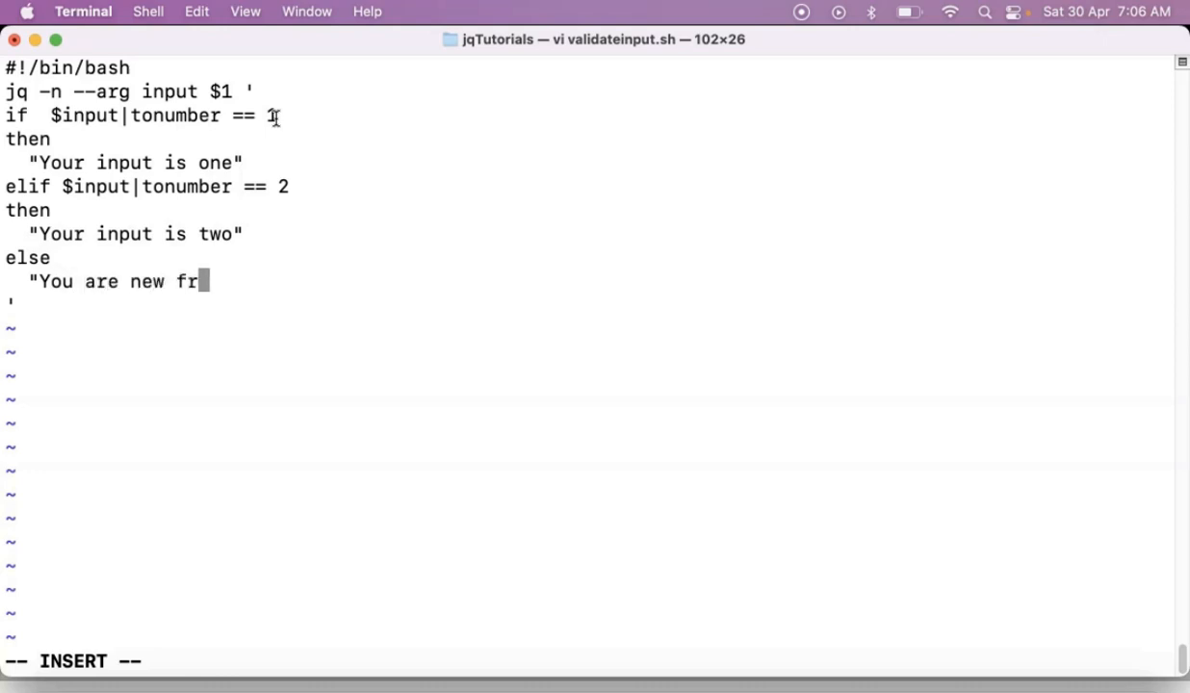
{"action": "type", "text": "for me\""}
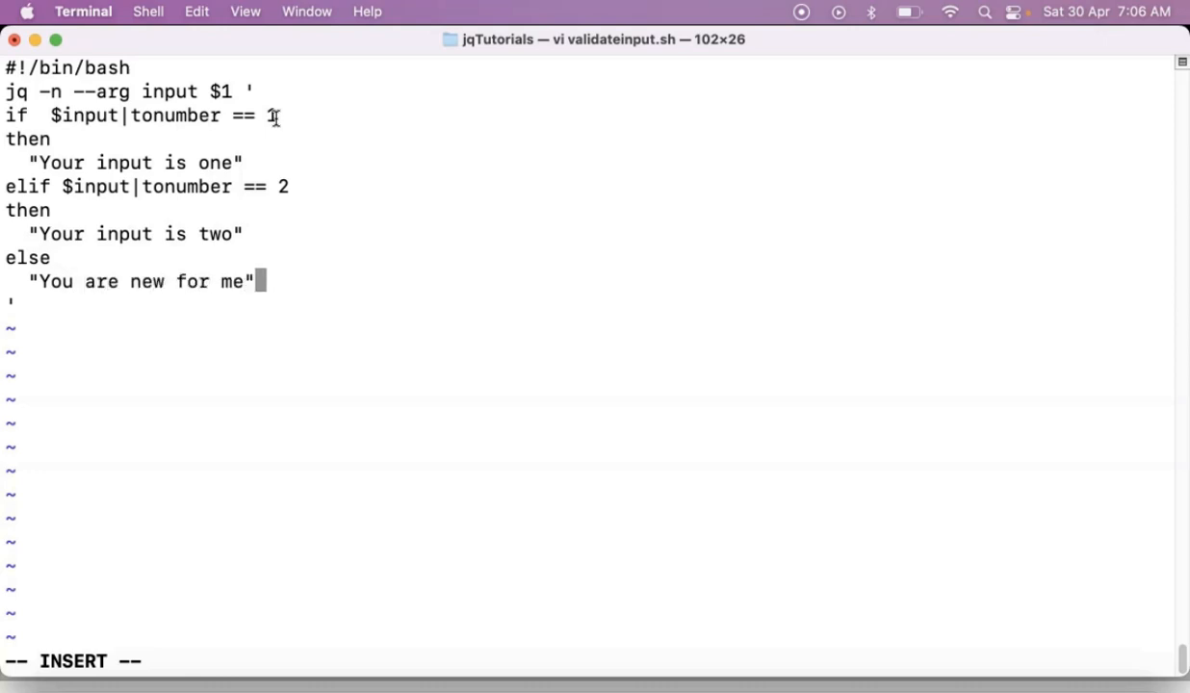
{"action": "type", "text": "end"}
{"action": "type", "text": "chmod"}
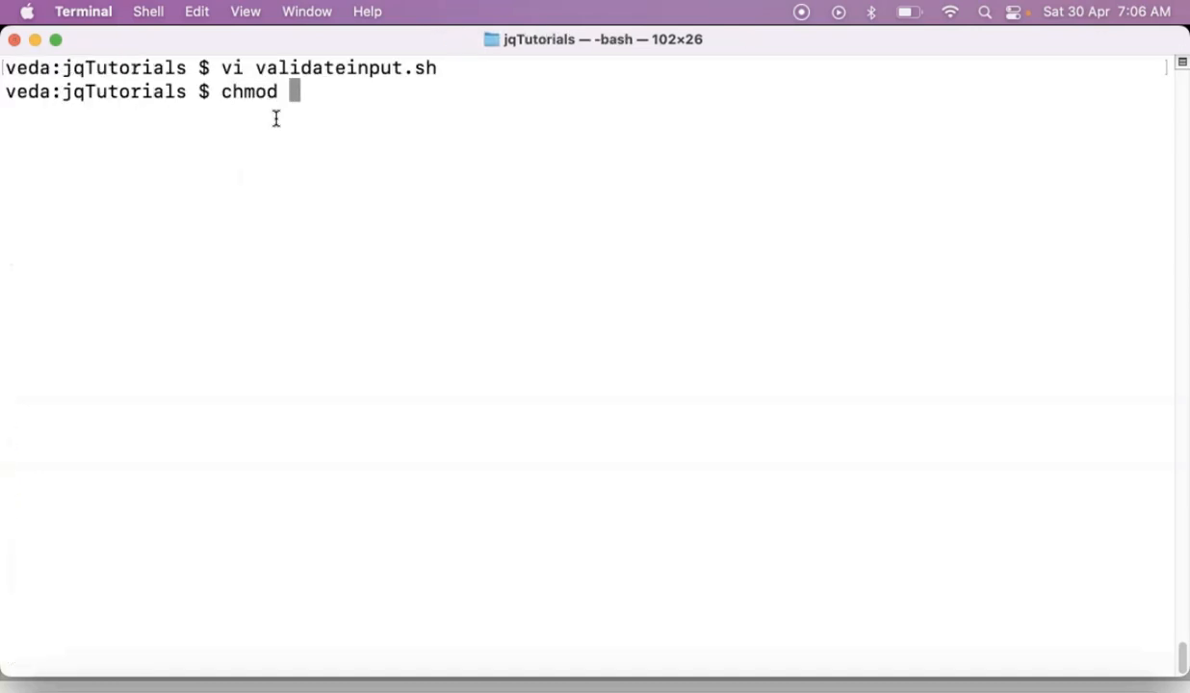
- Make validateinput.sh executable with chmod +x, then run it with inputs 5 and 1
{"action": "type", "text": "+x validateinput.sh"}
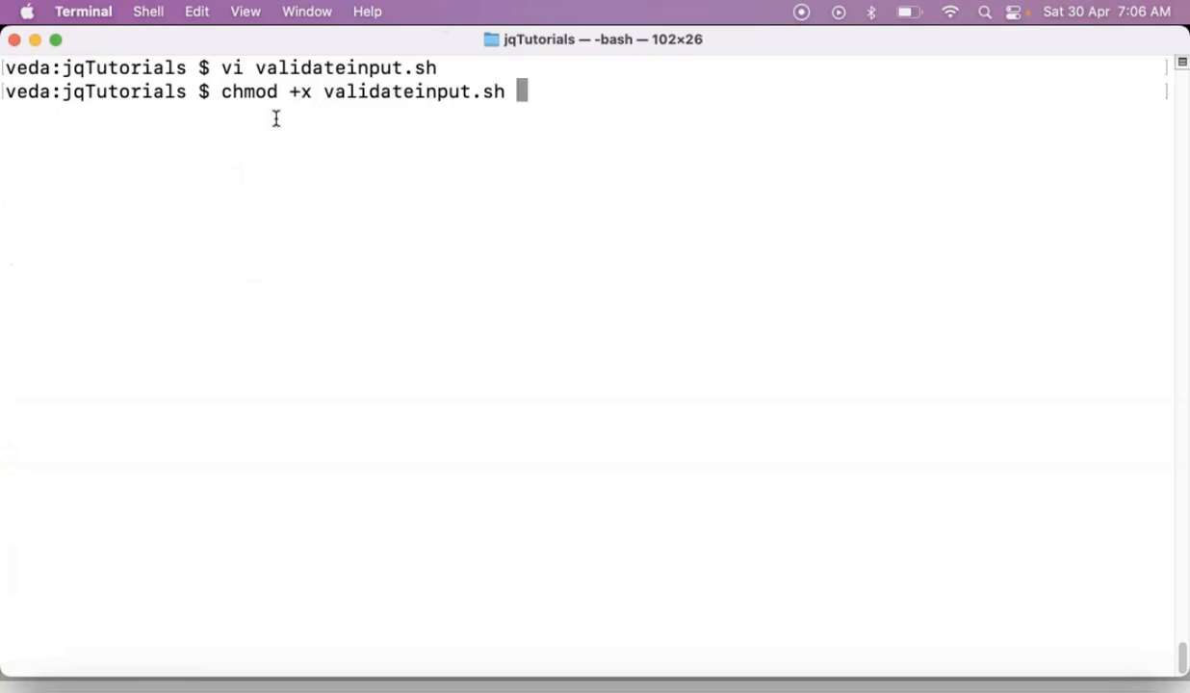
{"action": "type", "text": "./"}
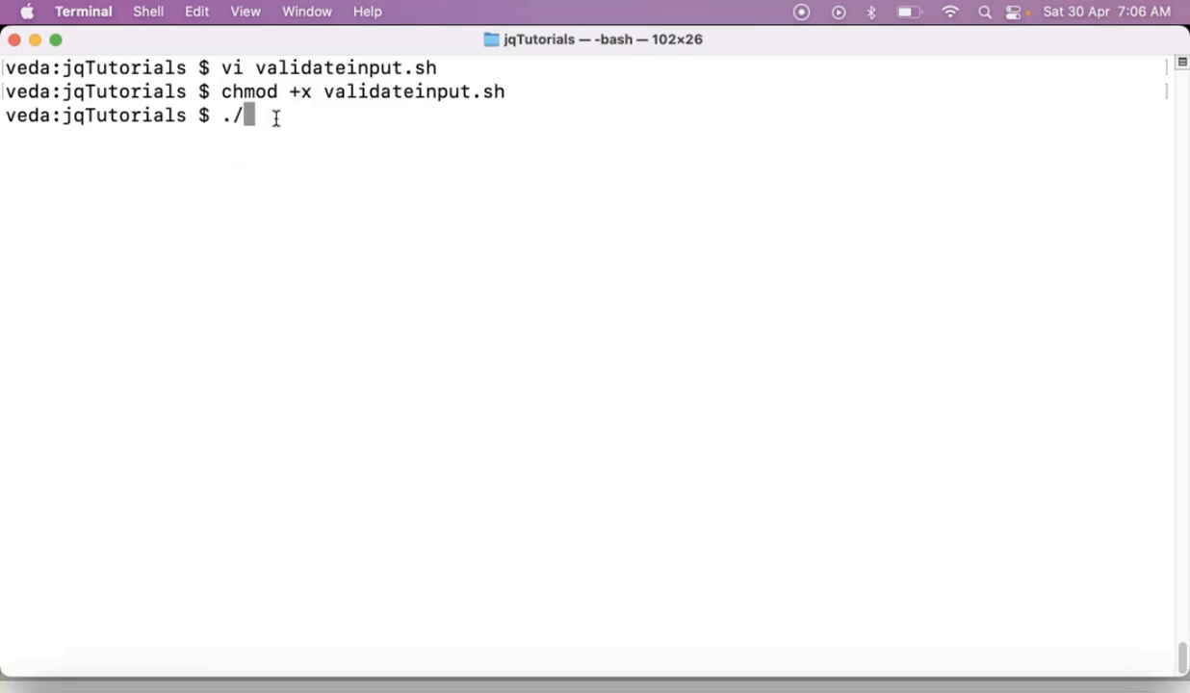
{"action": "type", "text": "validateinput.sh 5"}
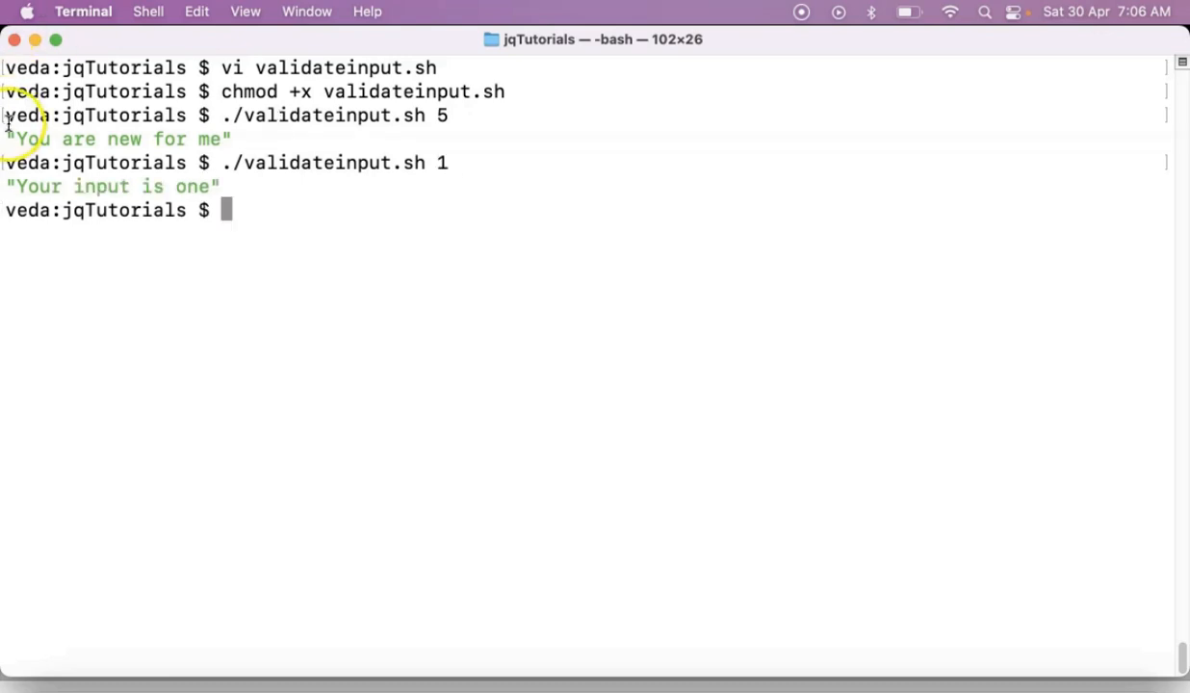
{"action": "left_click_drag", "start_coordinate": [10, 139], "coordinate": [231, 139]}
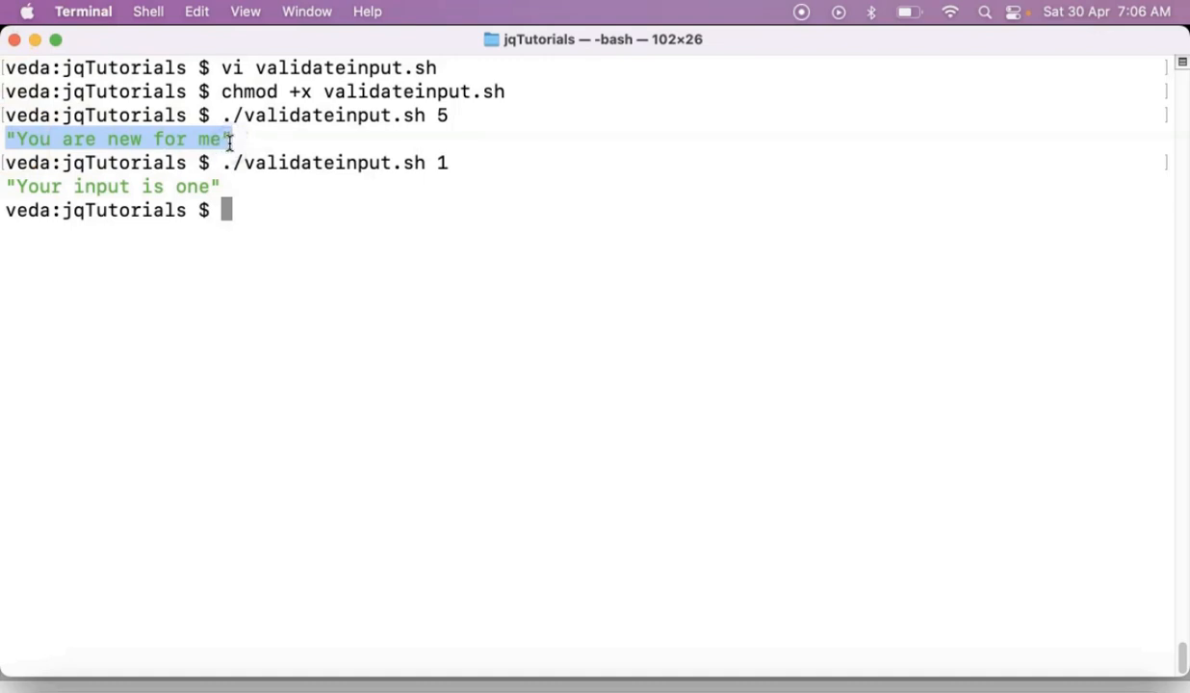
{"action": "type", "text": "./validateinput.sh 1"}
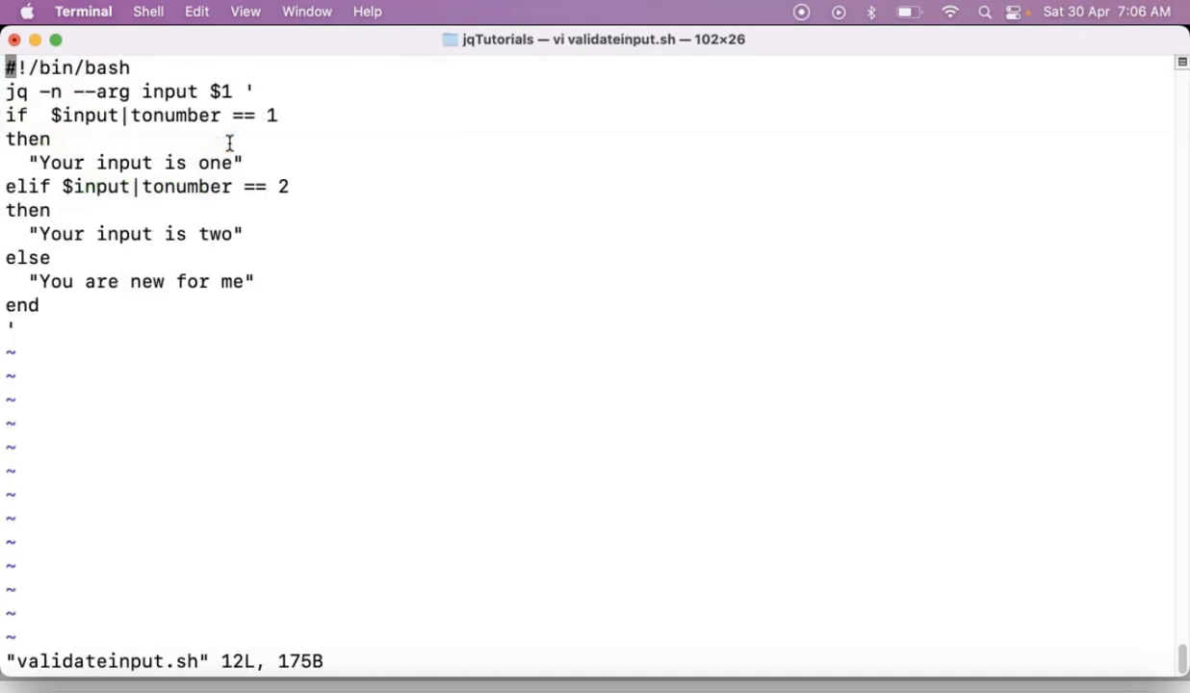
- Enter insert mode in the reopened validateinput.sh
{"action": "key", "text": "i"}
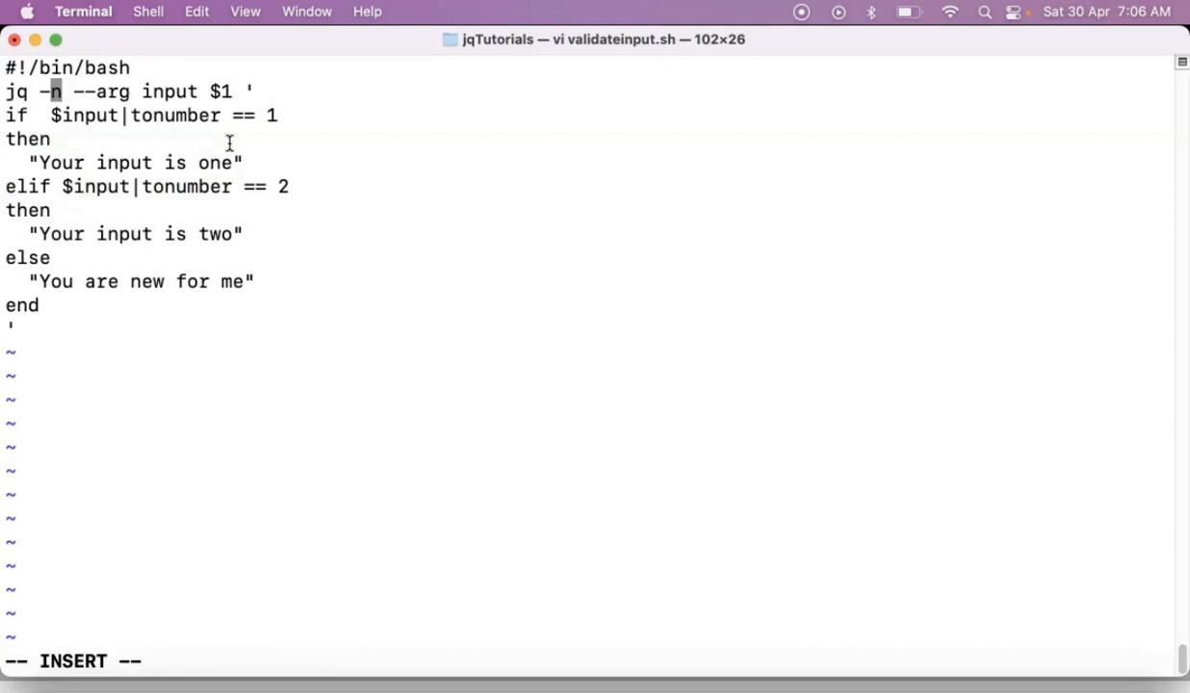